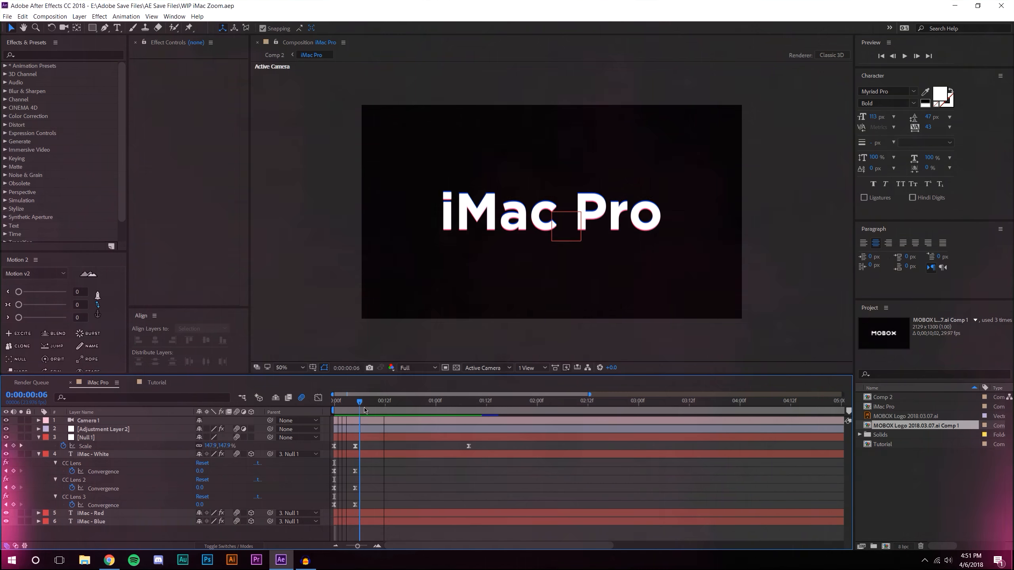
# - Preview the iMac Pro intro, then switch to the Tutorial composition
pyautogui.click(904, 56)
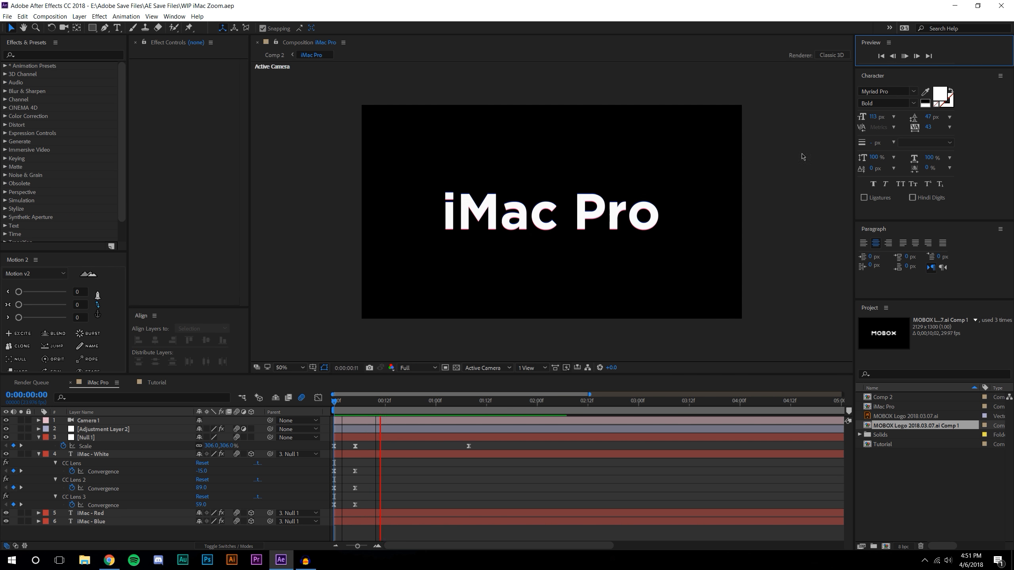
pyautogui.click(157, 382)
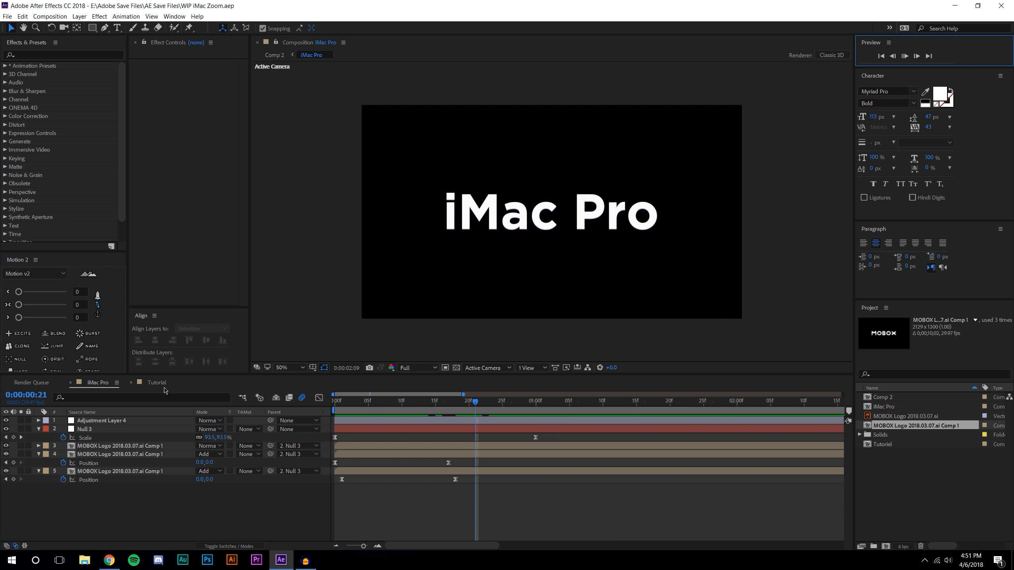
pyautogui.click(156, 382)
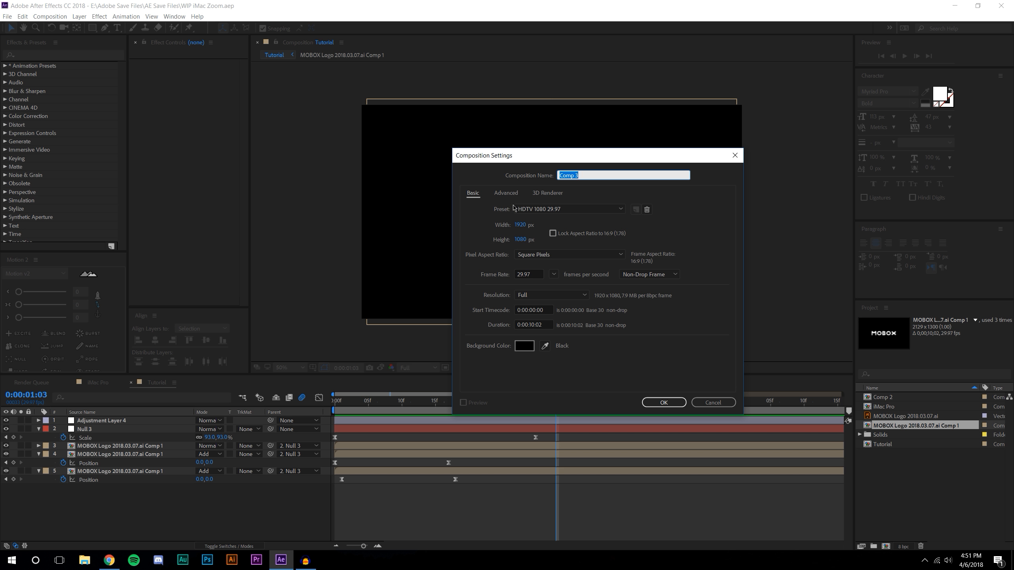
# - Create Comp 3 at HDTV 1080, 29.97 fps after checking the Advanced settings
pyautogui.click(506, 193)
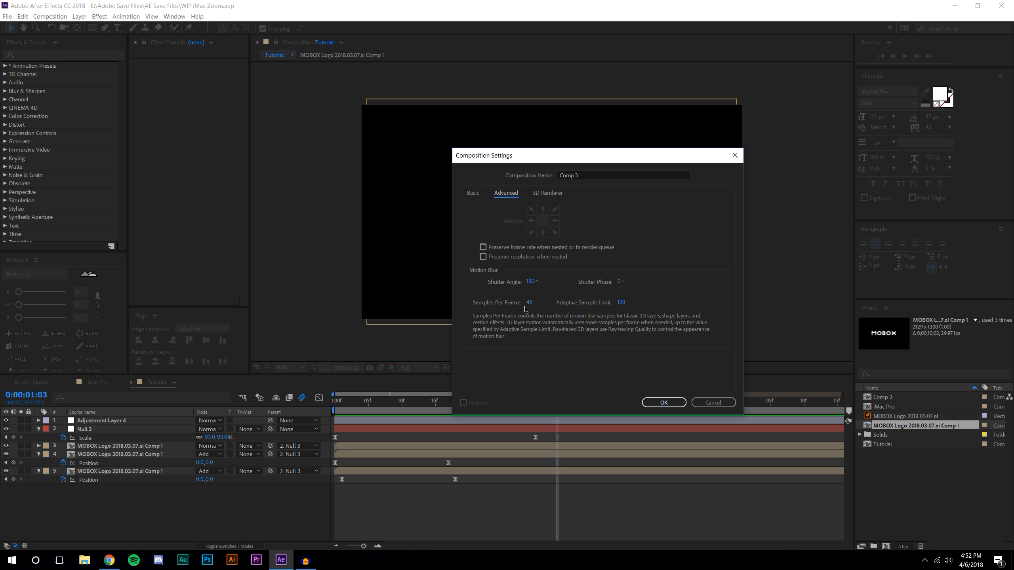
pyautogui.moveTo(542, 315)
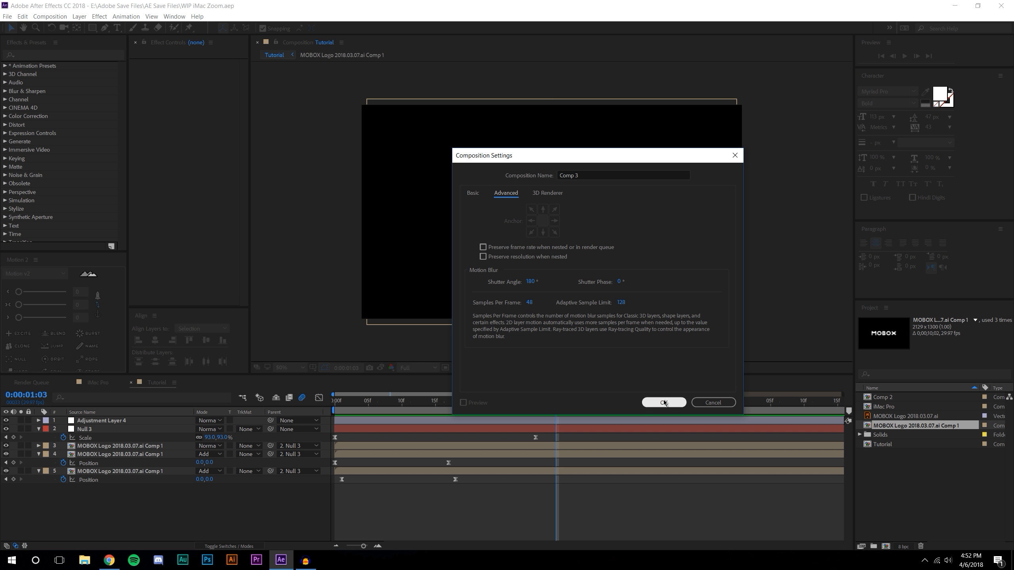
pyautogui.moveTo(674, 407)
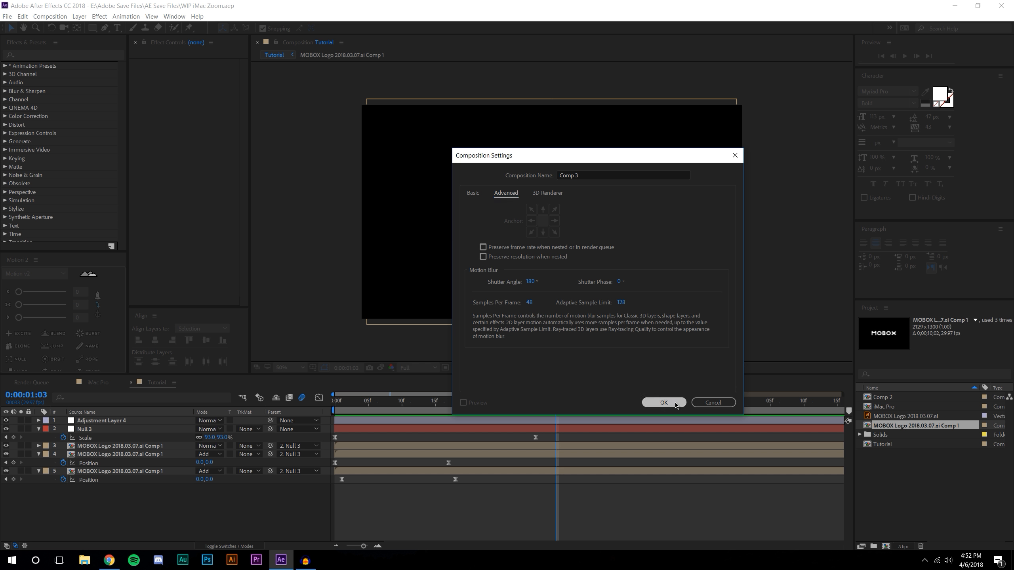
pyautogui.click(664, 403)
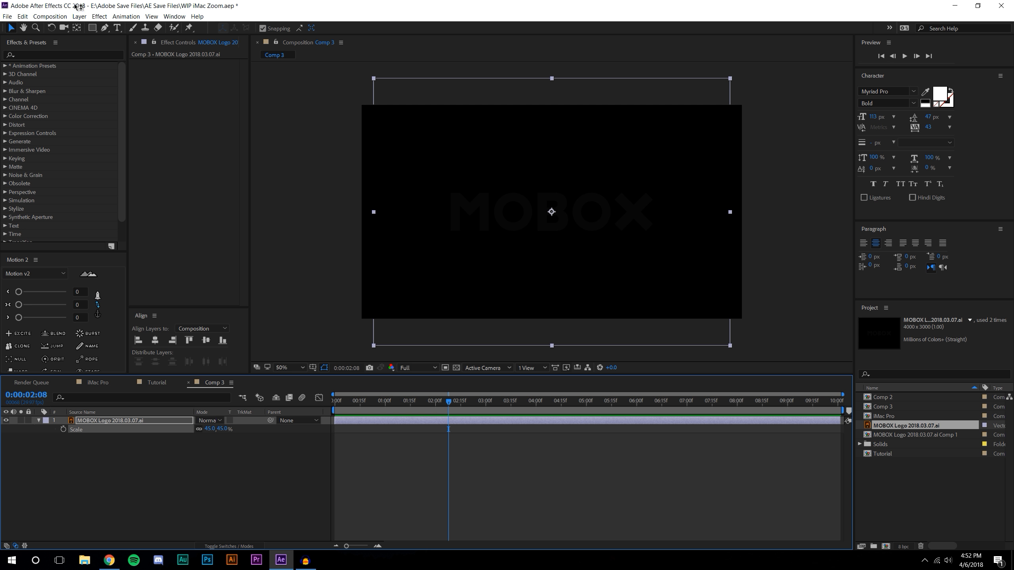
# - Apply a Fill effect to the MOBOX logo and set its colour to white
pyautogui.click(99, 16)
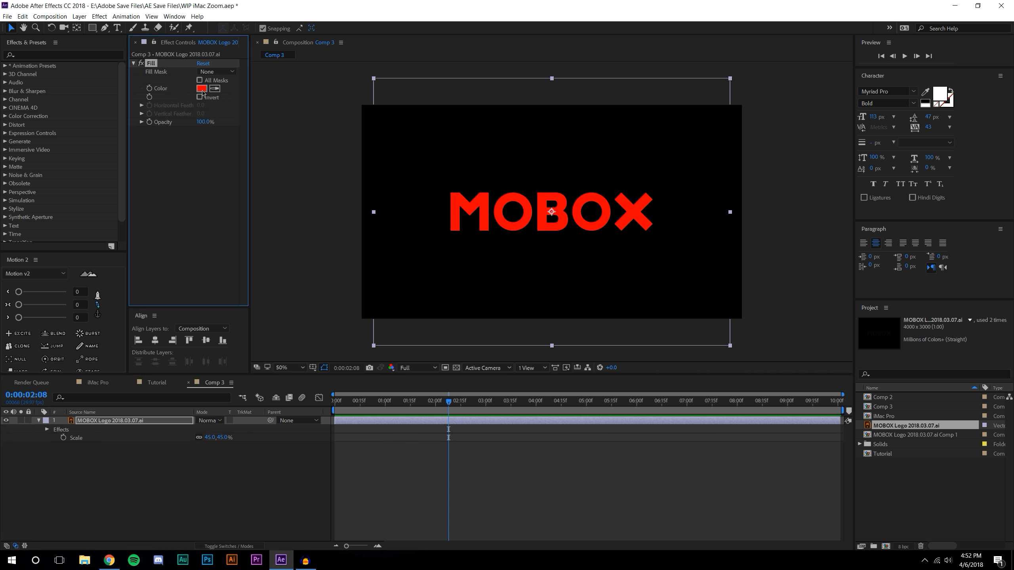
pyautogui.click(202, 88)
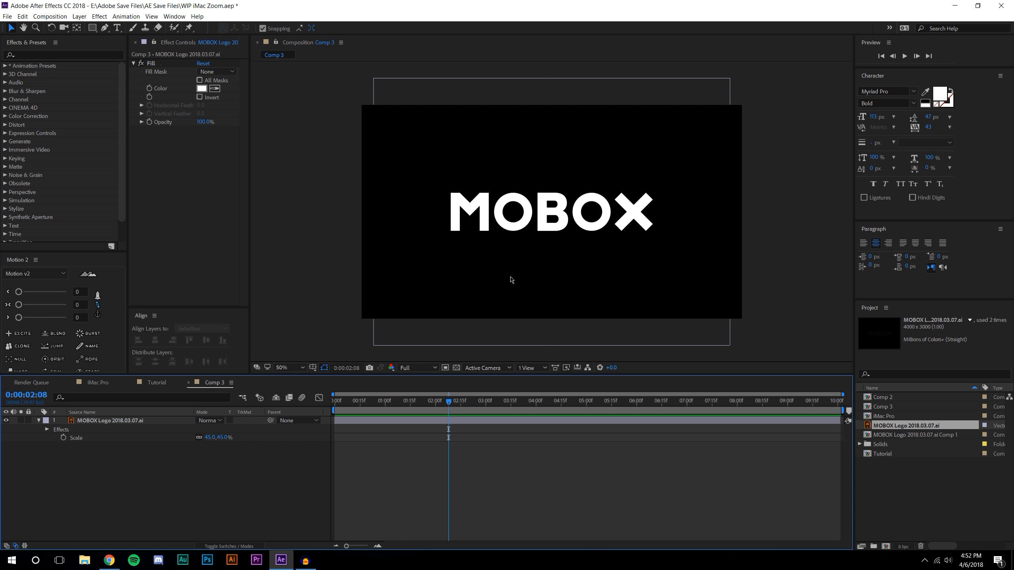
pyautogui.moveTo(252, 150)
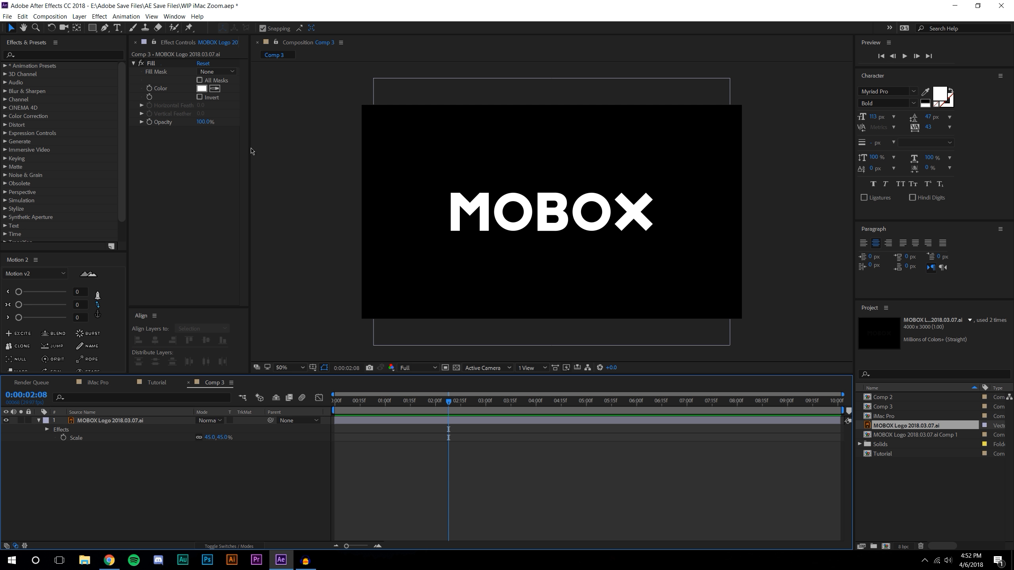
pyautogui.moveTo(438, 408)
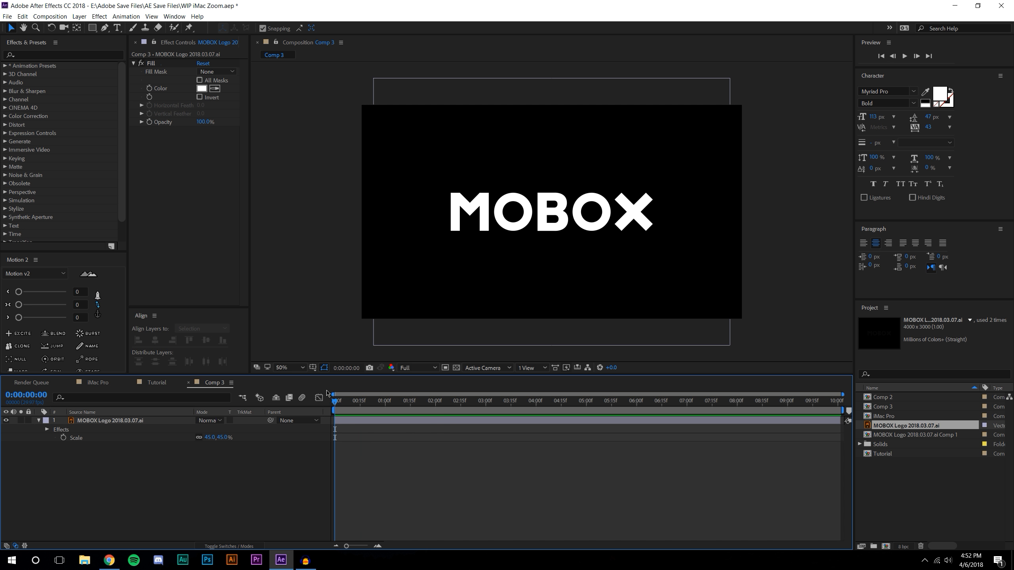
pyautogui.moveTo(322, 393)
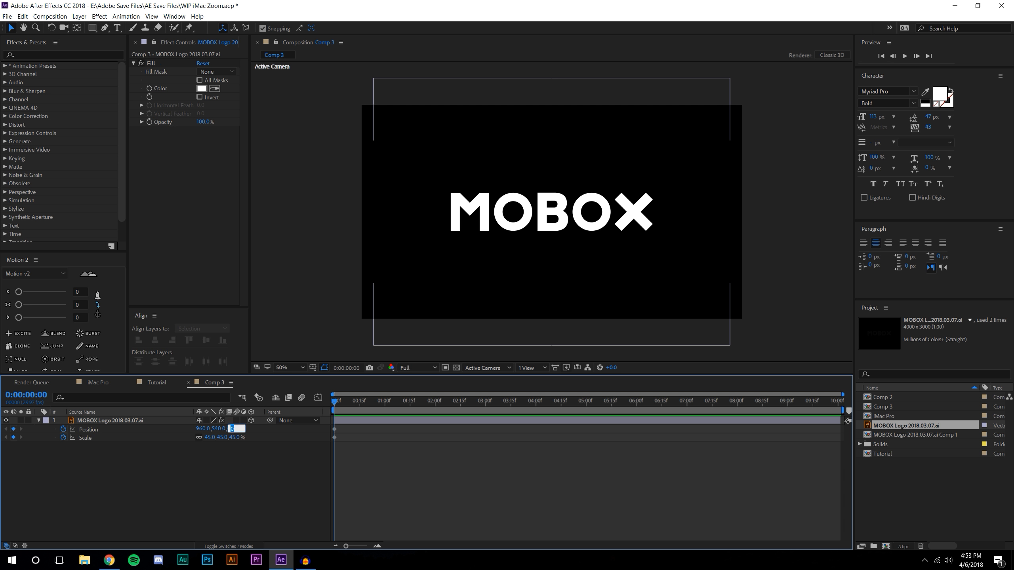
# - Set the 3D logo's Position Z to -1900 and raise its Scale to 530%
pyautogui.write('-1900.0')
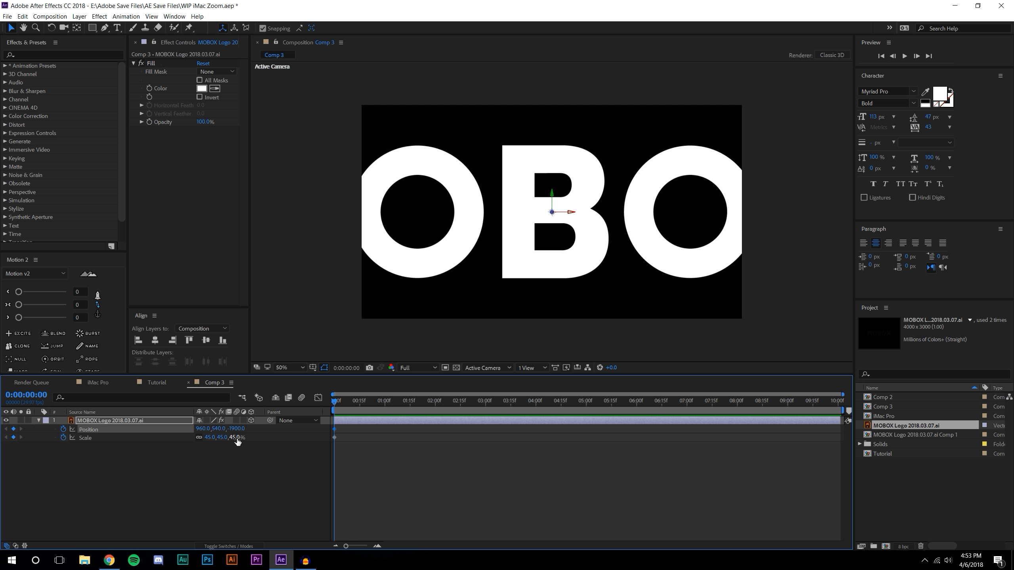
pyautogui.doubleClick(235, 438)
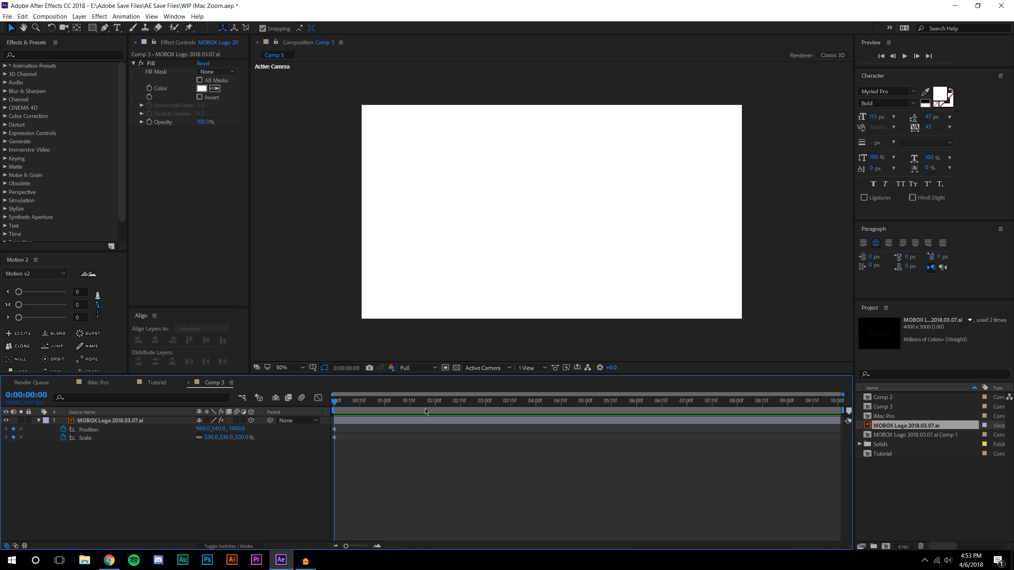
# - Trim Comp 3 to a five-second work area
pyautogui.click(586, 401)
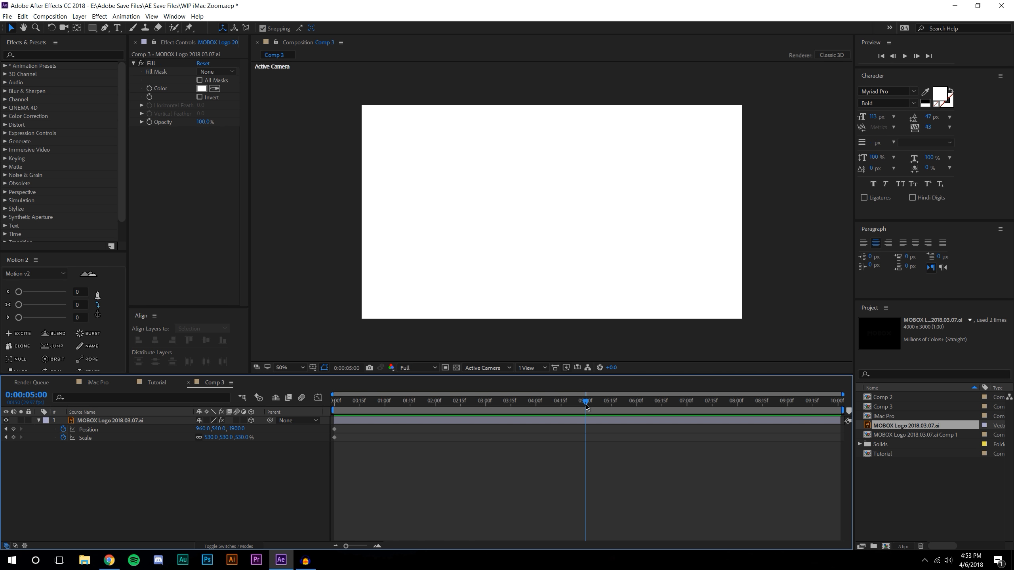
pyautogui.rightClick(585, 413)
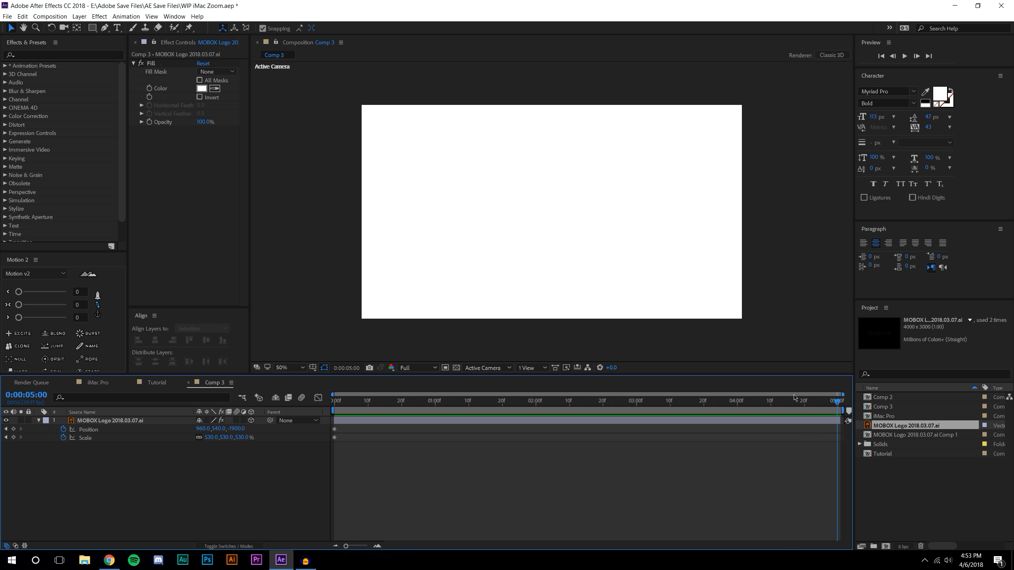
pyautogui.click(434, 405)
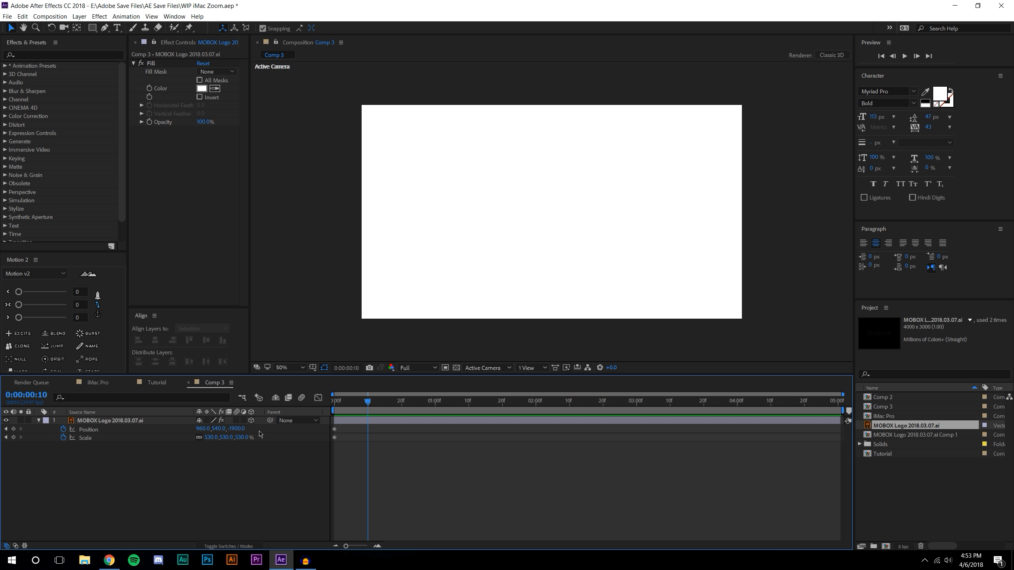
# - Keyframe the logo landing at ten frames, editing its scale value
pyautogui.doubleClick(242, 437)
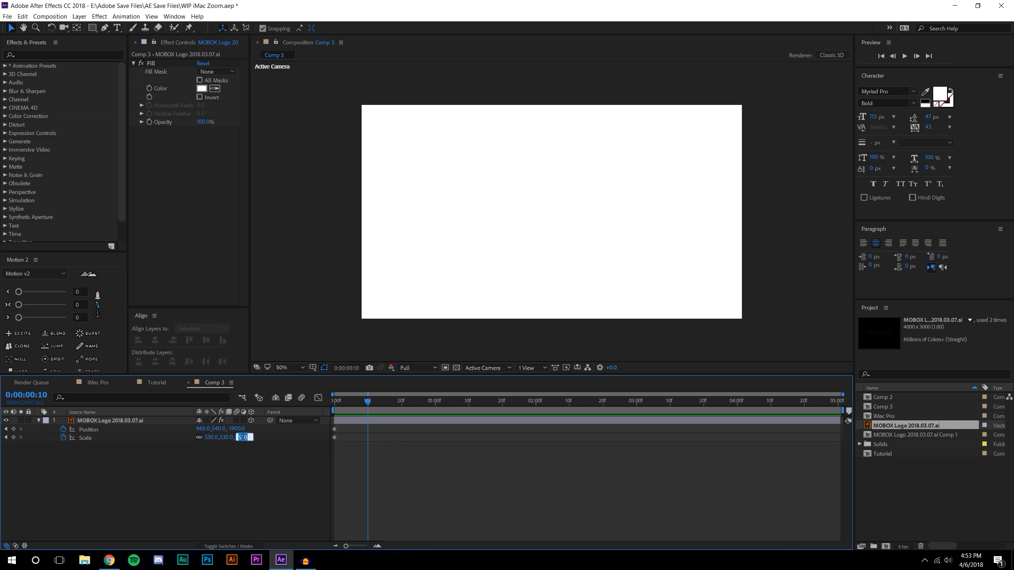
pyautogui.write('100.0')
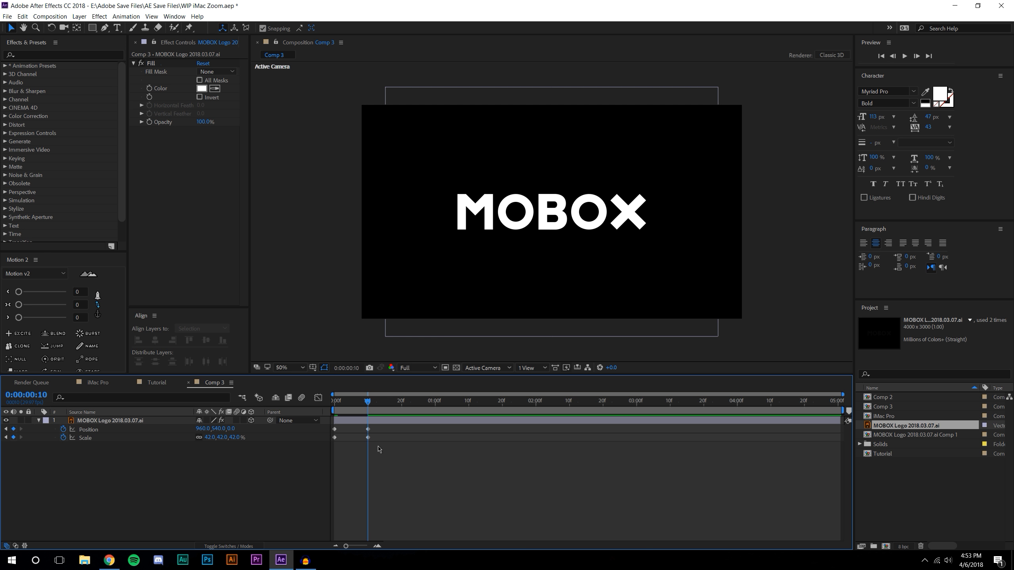
# - Ease the position and scale keyframes in the Graph Editor and preview the landing
pyautogui.click(109, 420)
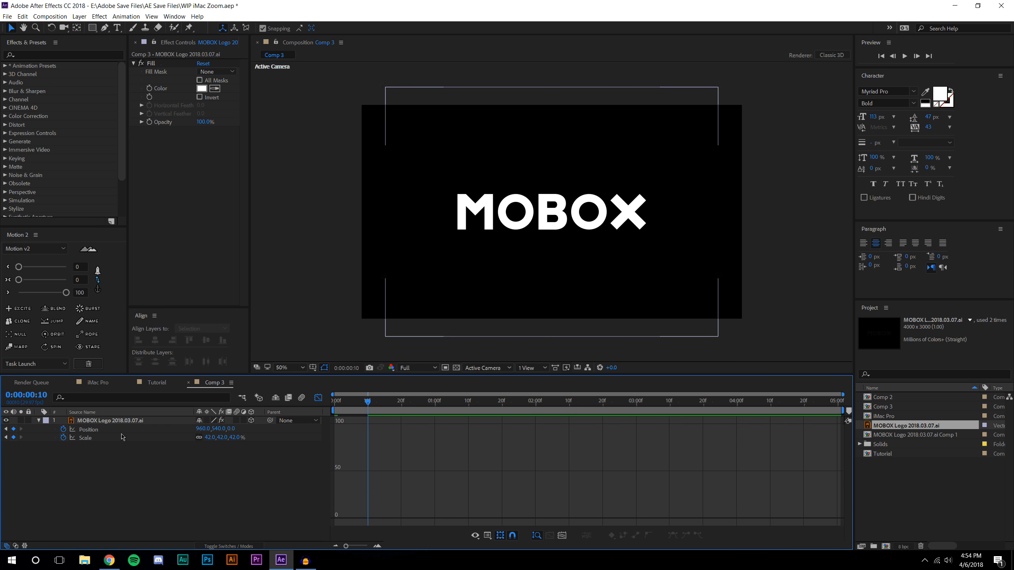
pyautogui.click(110, 420)
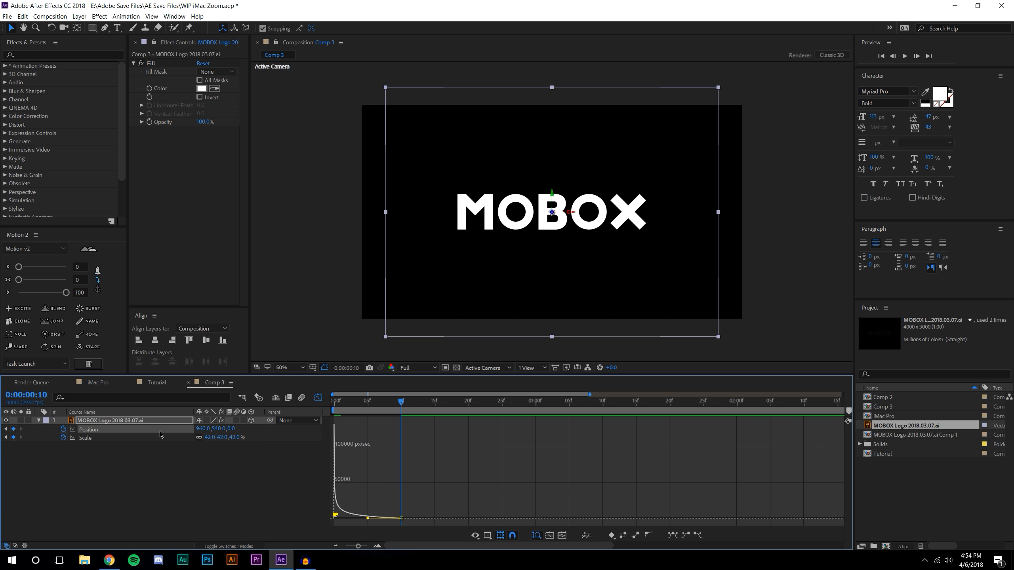
pyautogui.click(85, 437)
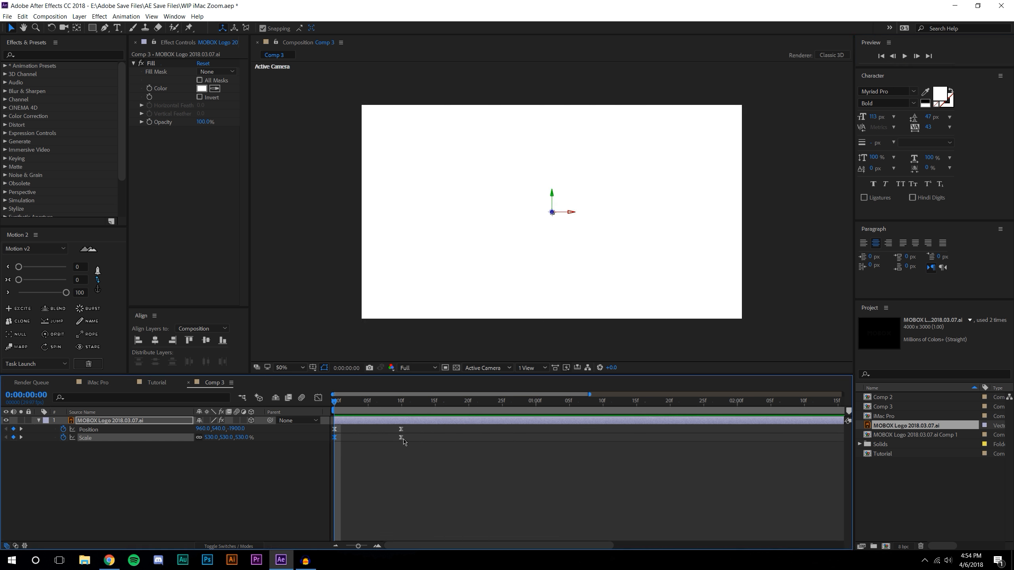
pyautogui.click(905, 56)
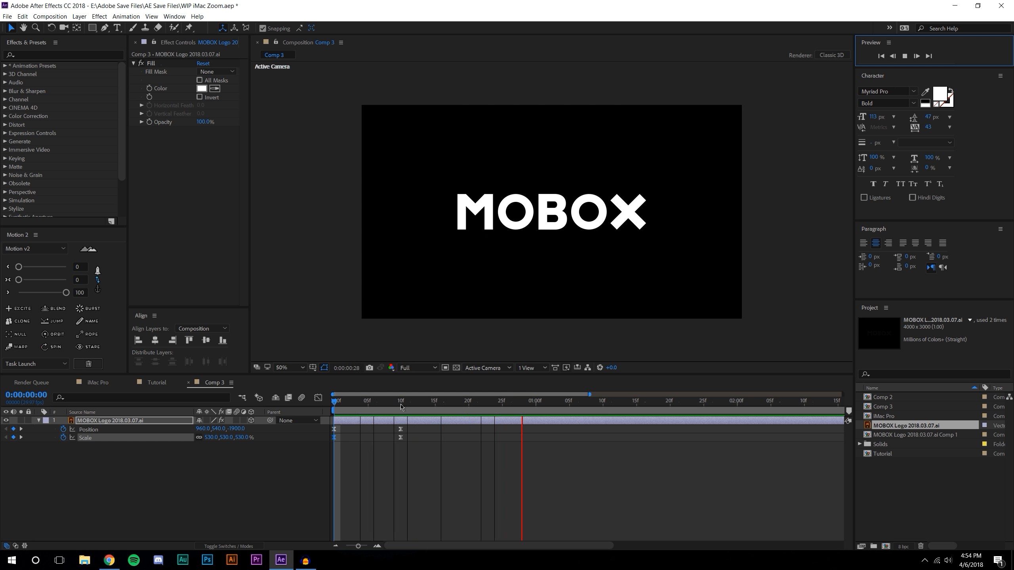
pyautogui.click(51, 16)
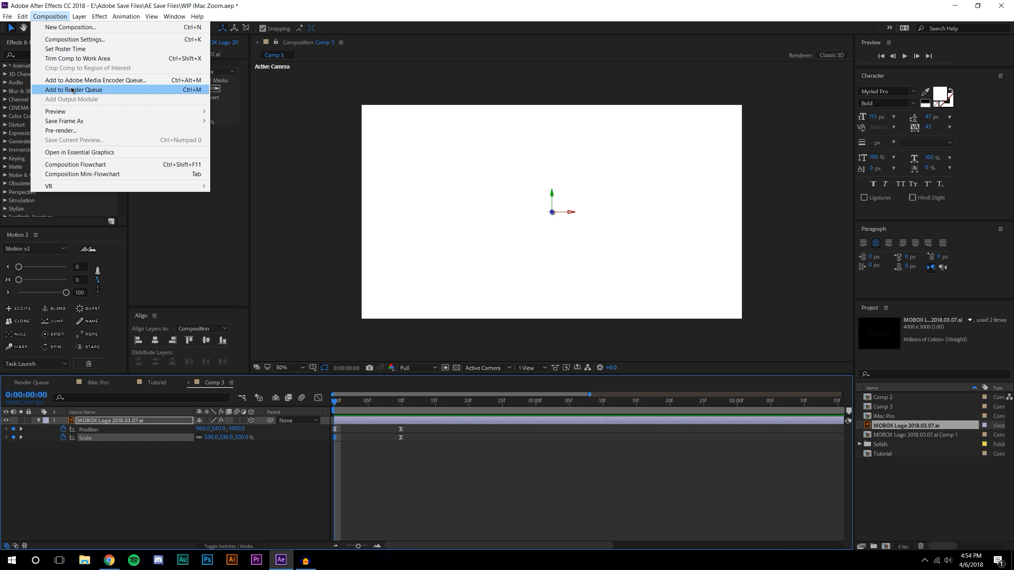
# - Review Comp 3's settings, confirming 1920×1080, 29.97 fps and five seconds
pyautogui.click(71, 38)
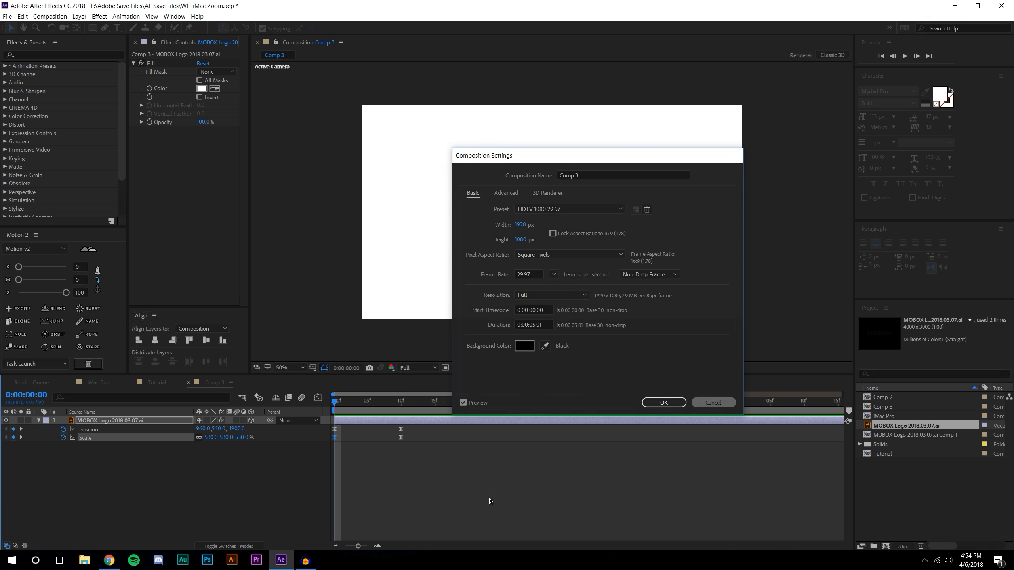
pyautogui.click(664, 402)
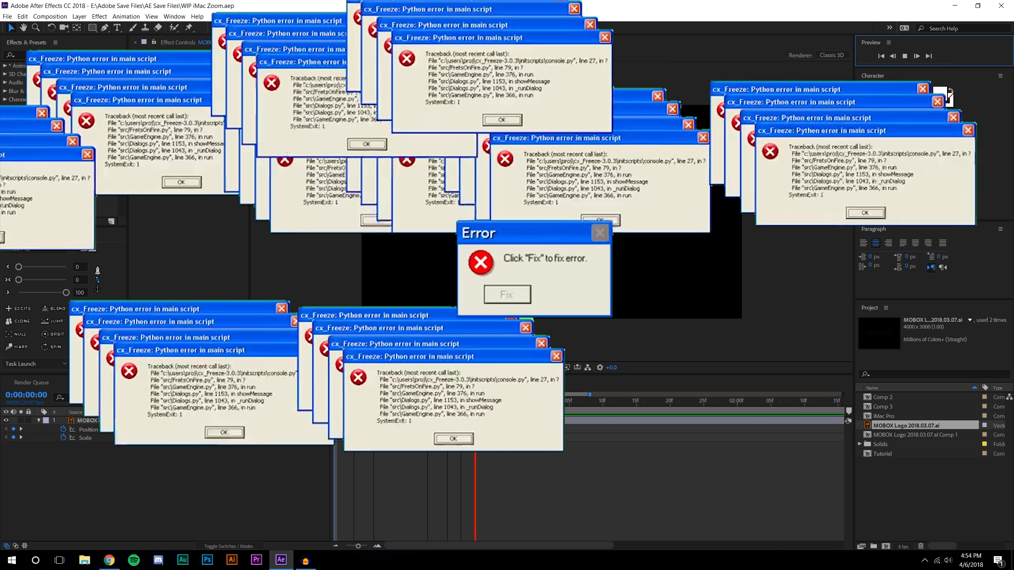
pyautogui.click(507, 294)
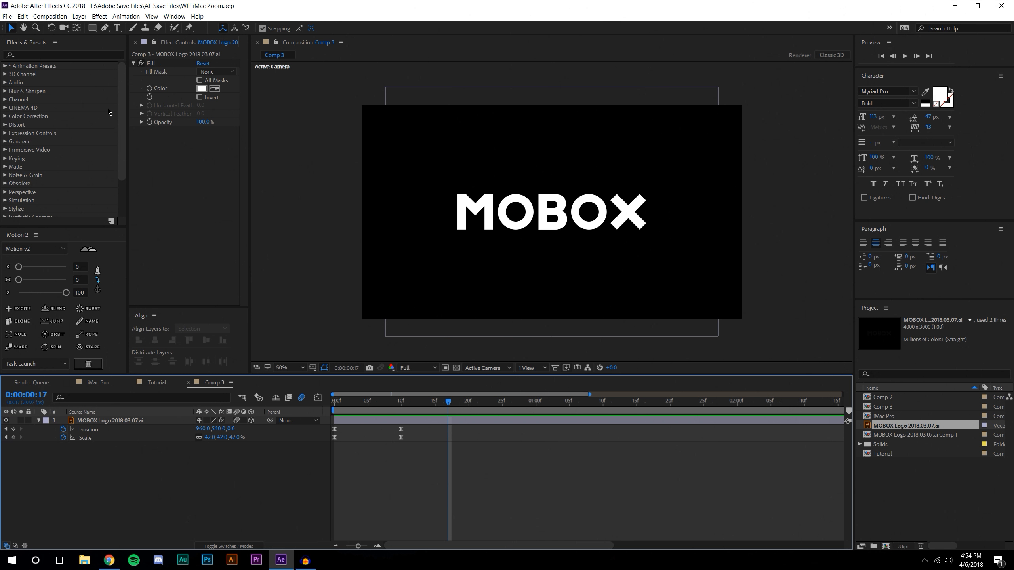
# - Apply three CC Lens effects (searched as 'cc le') with increasing Size values
pyautogui.write('cc len')
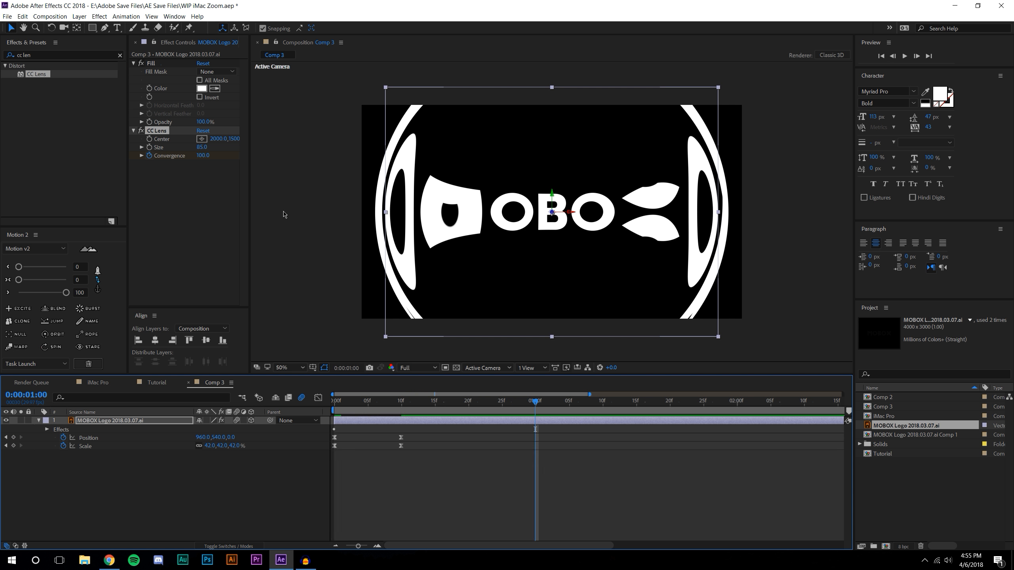
pyautogui.click(203, 155)
pyautogui.write('95')
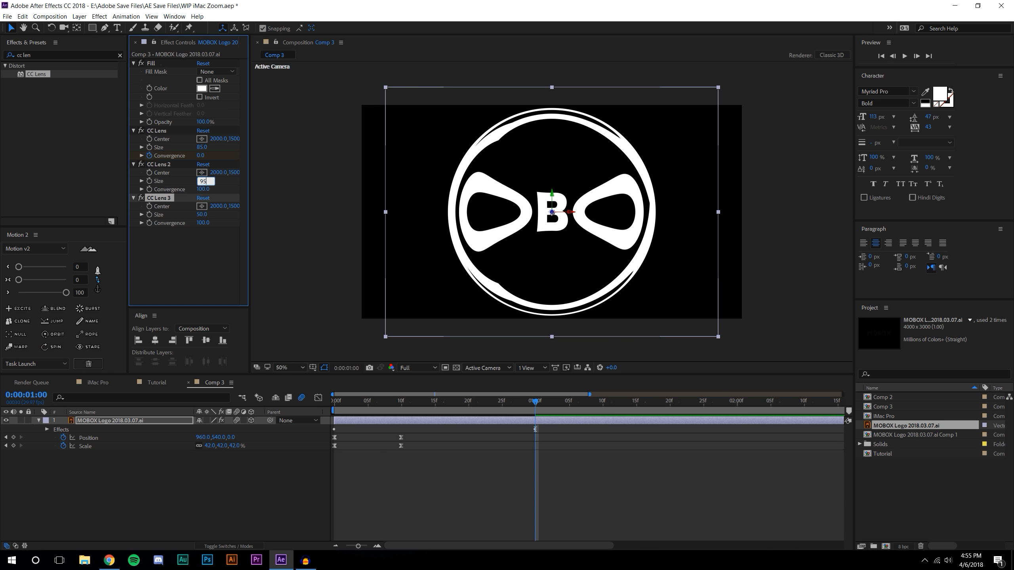
pyautogui.click(201, 214)
pyautogui.write('105')
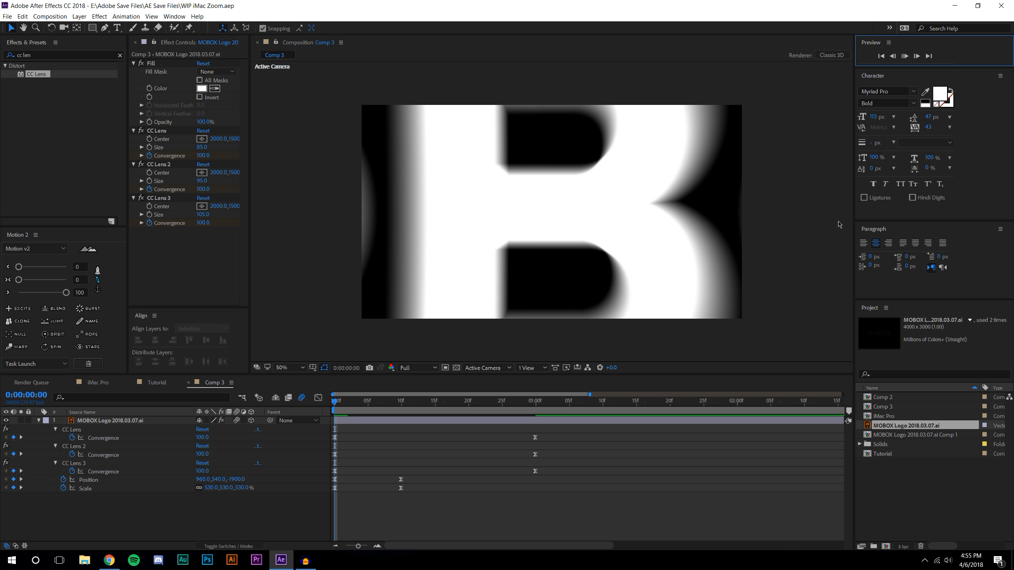
# - Preview the Convergence animation, then bring up MOBOX Logo Comp 1 for comparison
pyautogui.click(373, 401)
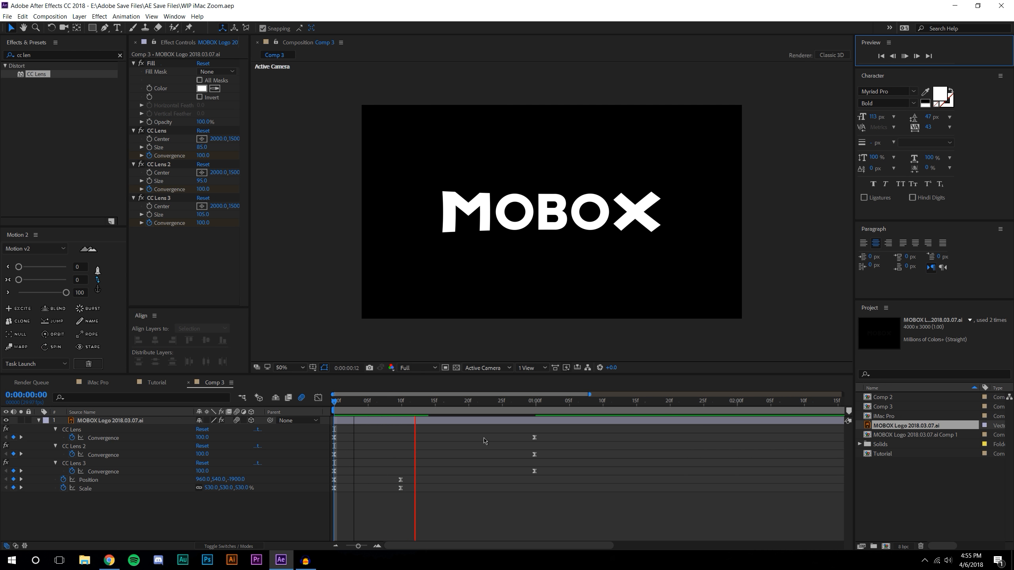
pyautogui.click(408, 401)
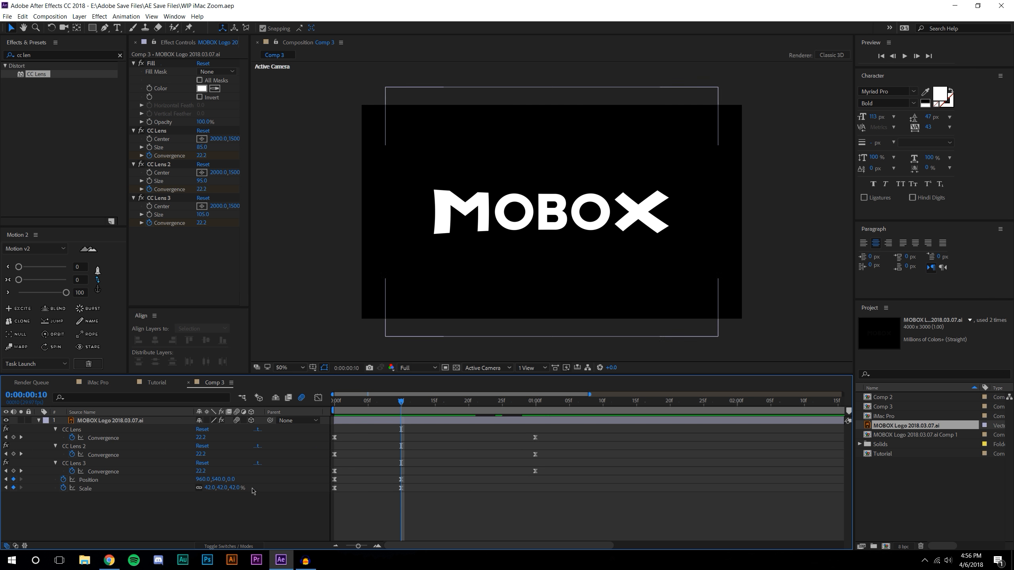
pyautogui.click(156, 383)
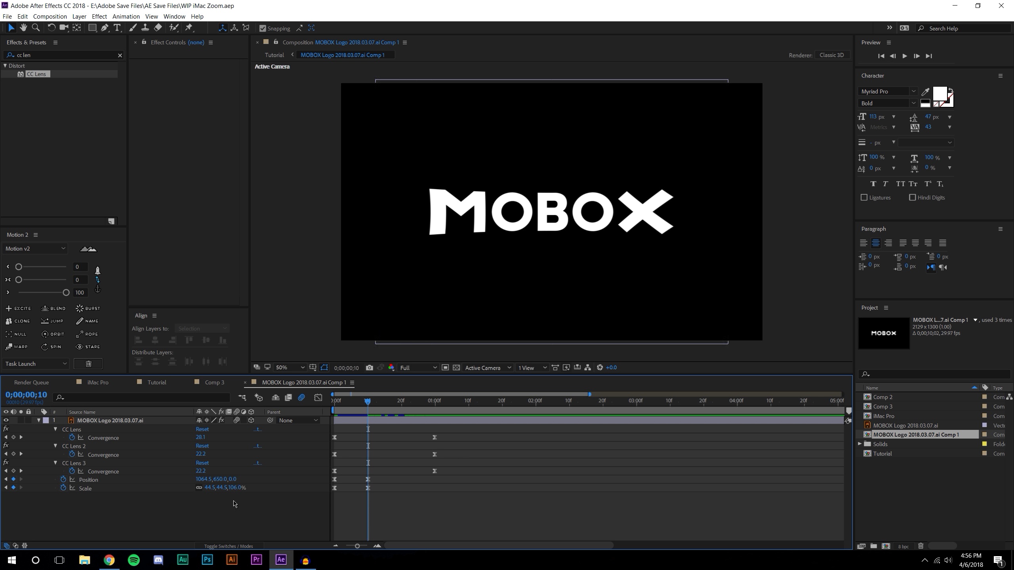
# - Scrub Comp 3 against the reference and adjust the third lens Size and keyframe timing
pyautogui.click(214, 382)
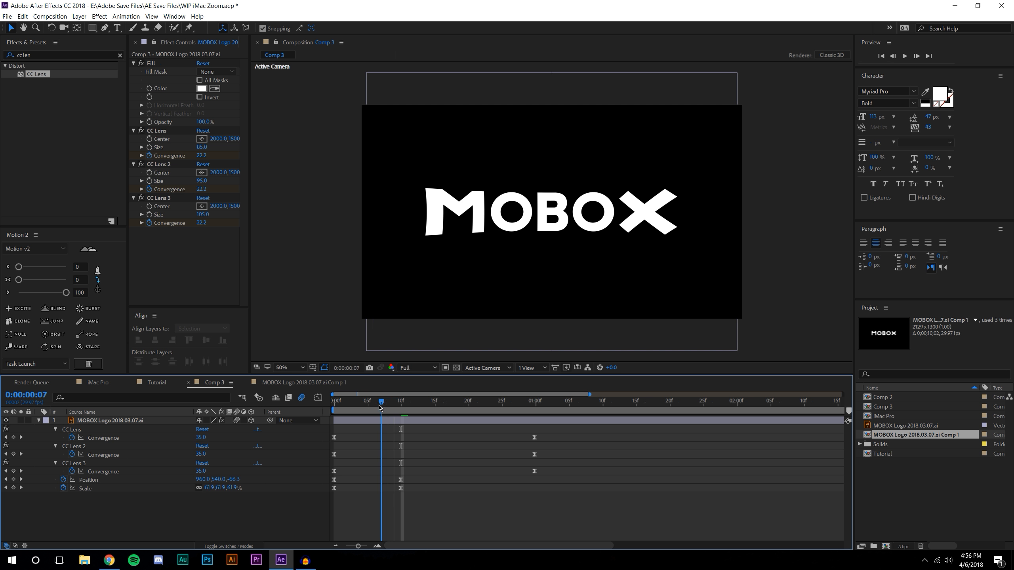
pyautogui.moveTo(381, 401); pyautogui.dragTo(360, 401)
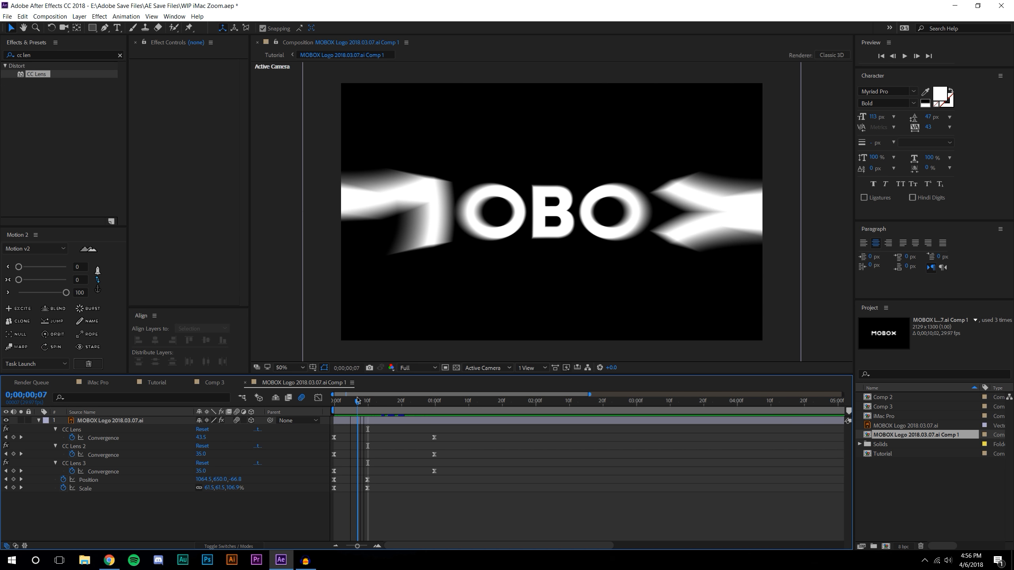
pyautogui.moveTo(357, 401); pyautogui.dragTo(351, 401)
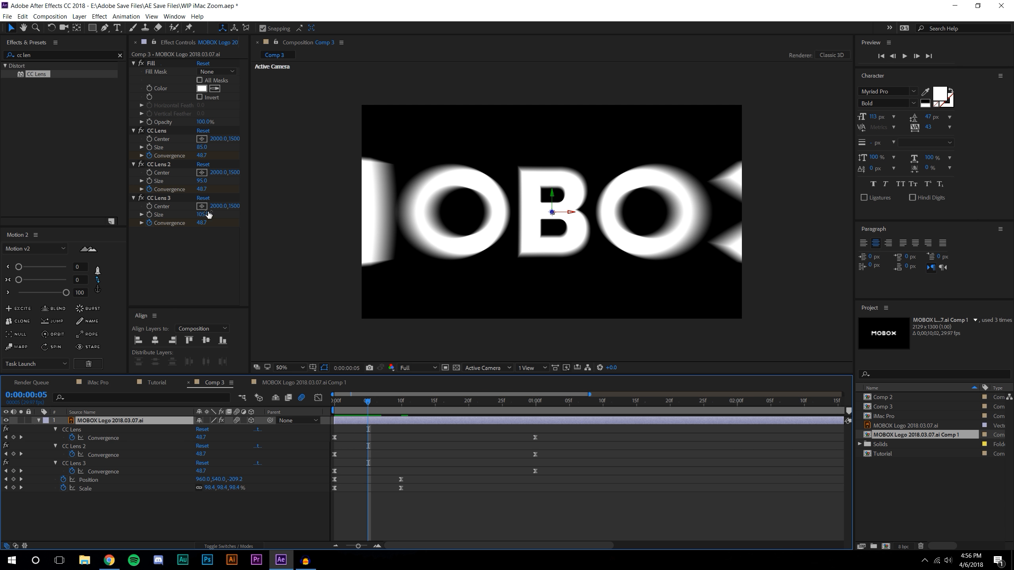
pyautogui.click(361, 401)
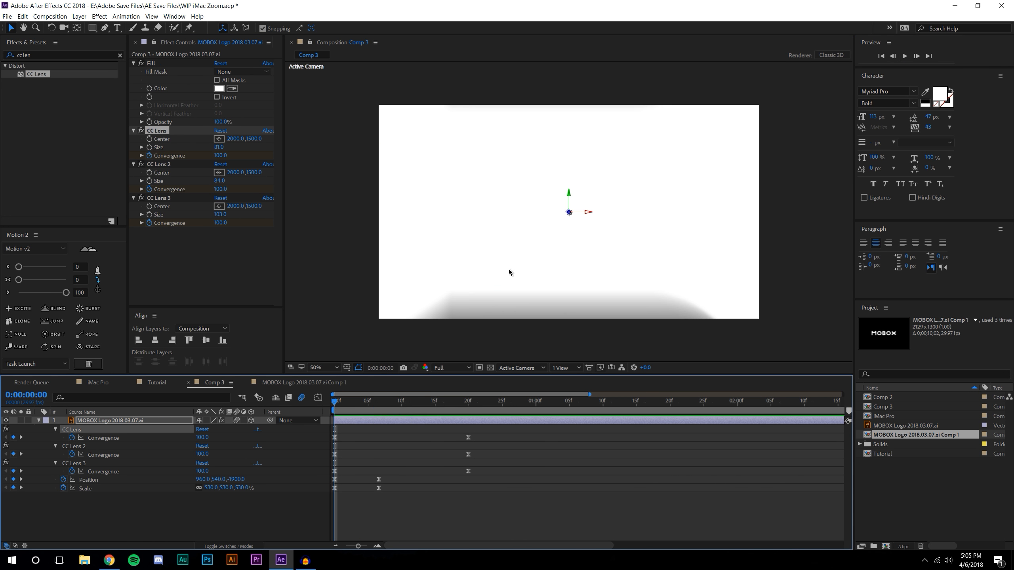
pyautogui.moveTo(522, 269)
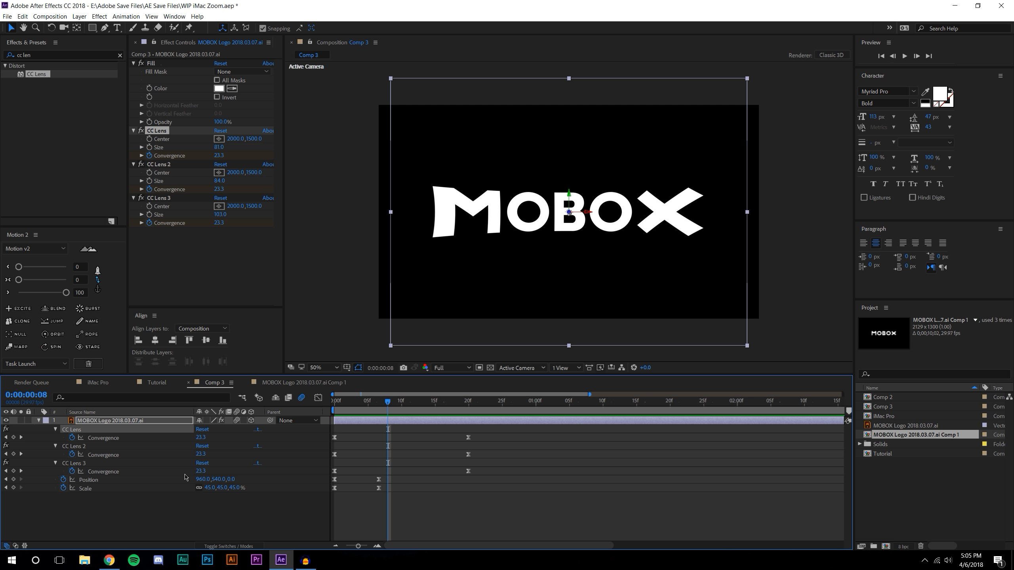
pyautogui.moveTo(259, 488)
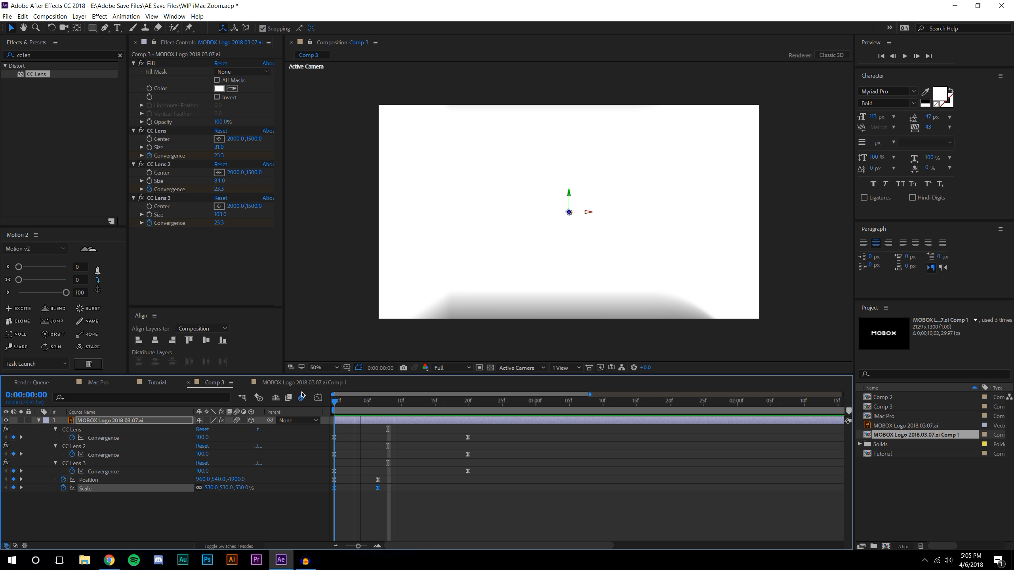
# - Reshape the Position and Scale speed curves, then compare with the reference zoom
pyautogui.click(354, 401)
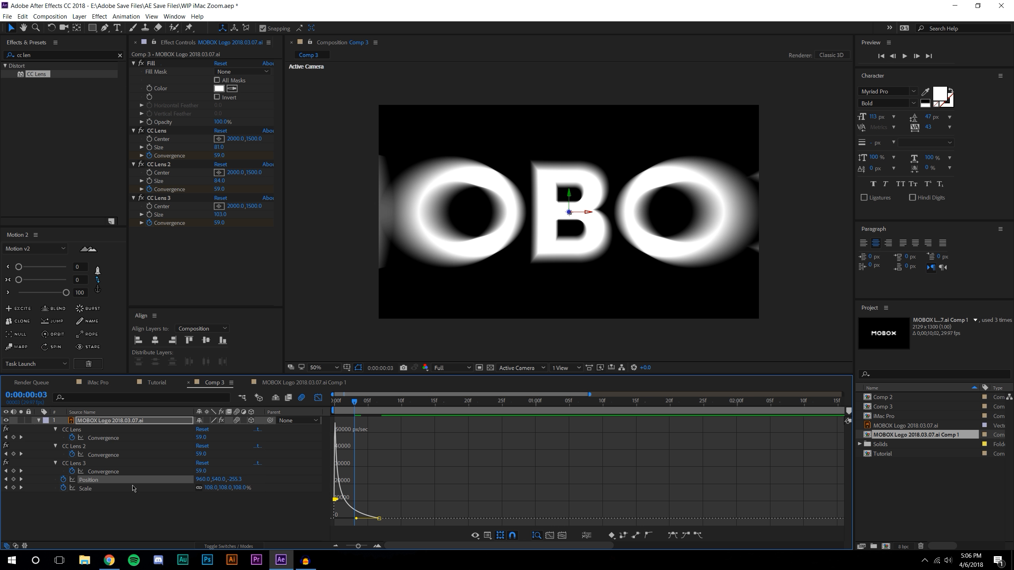
pyautogui.click(85, 488)
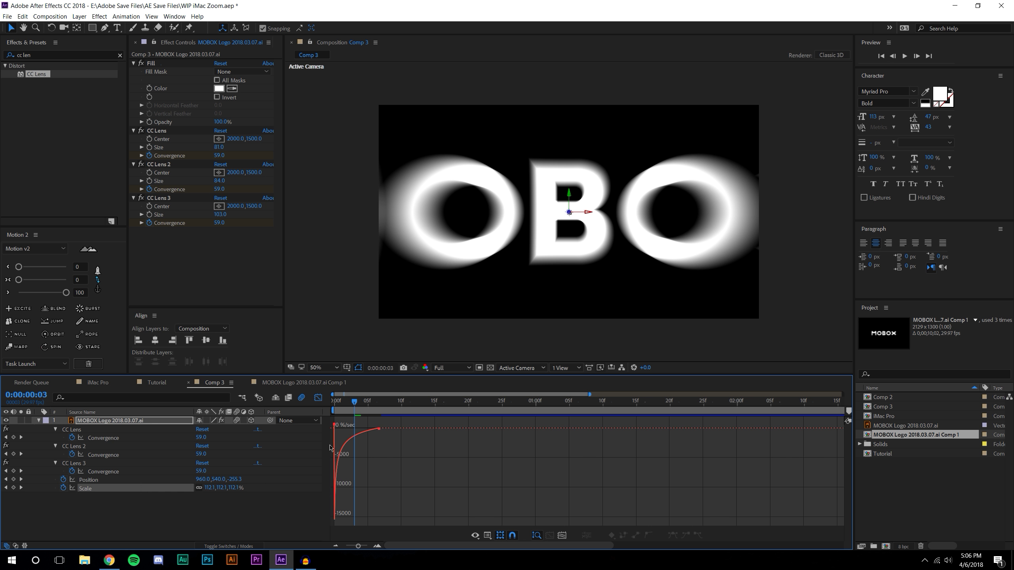
pyautogui.click(88, 480)
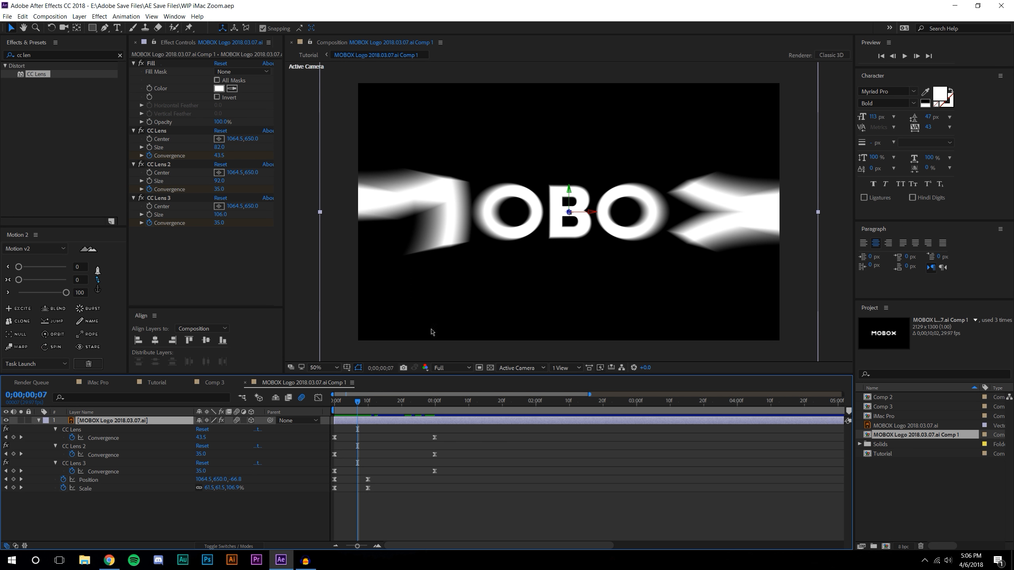
pyautogui.click(337, 401)
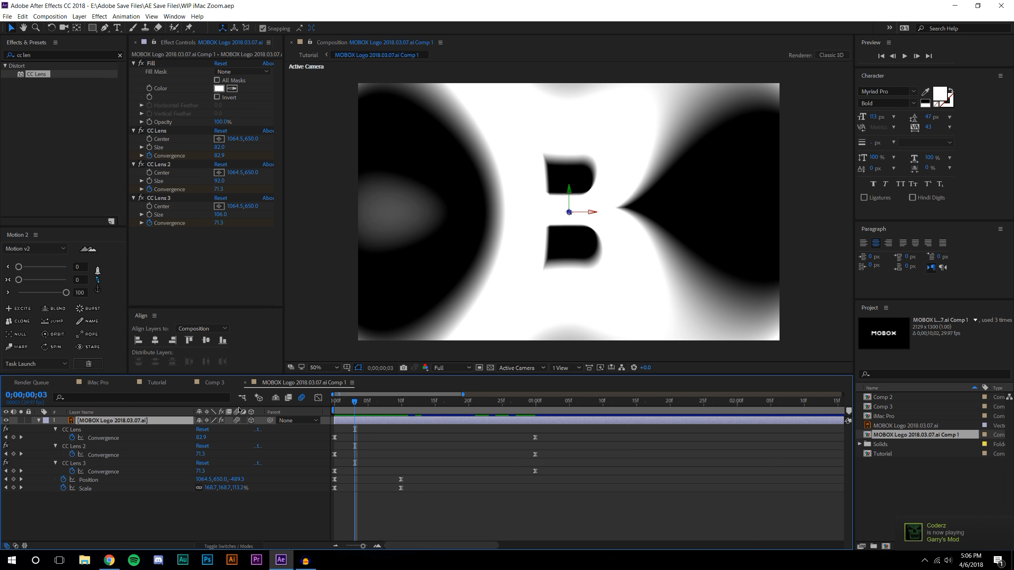
pyautogui.click(213, 381)
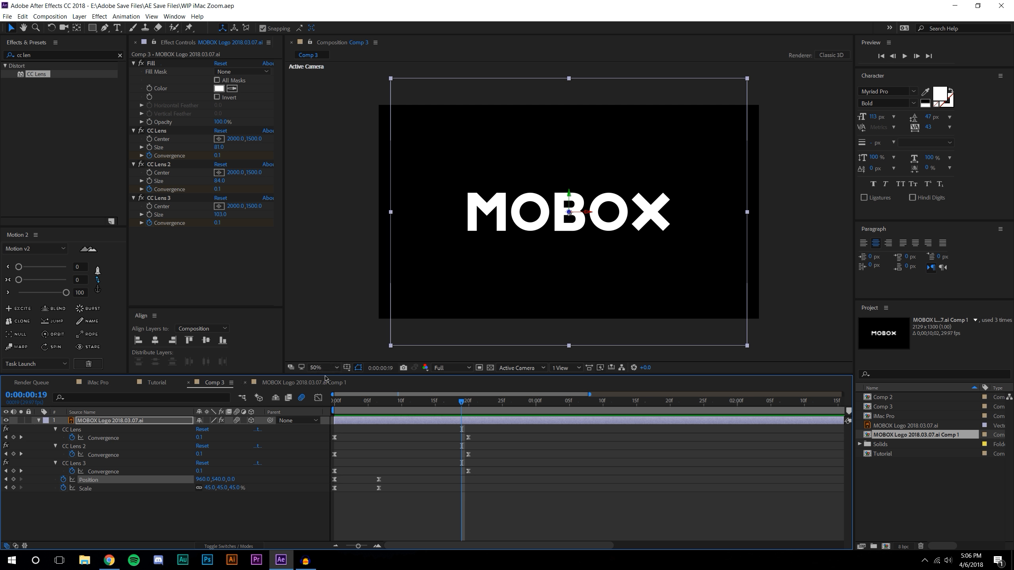
pyautogui.moveTo(207, 497)
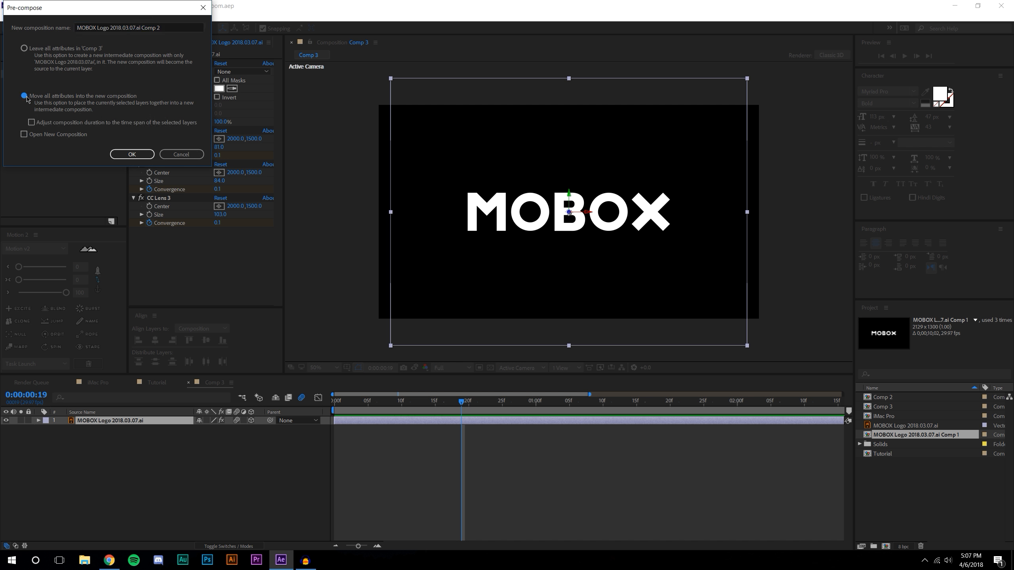
# - Confirm the pre-compose moving all attributes into MOBOX Logo Comp 2, then add a null object
pyautogui.click(132, 154)
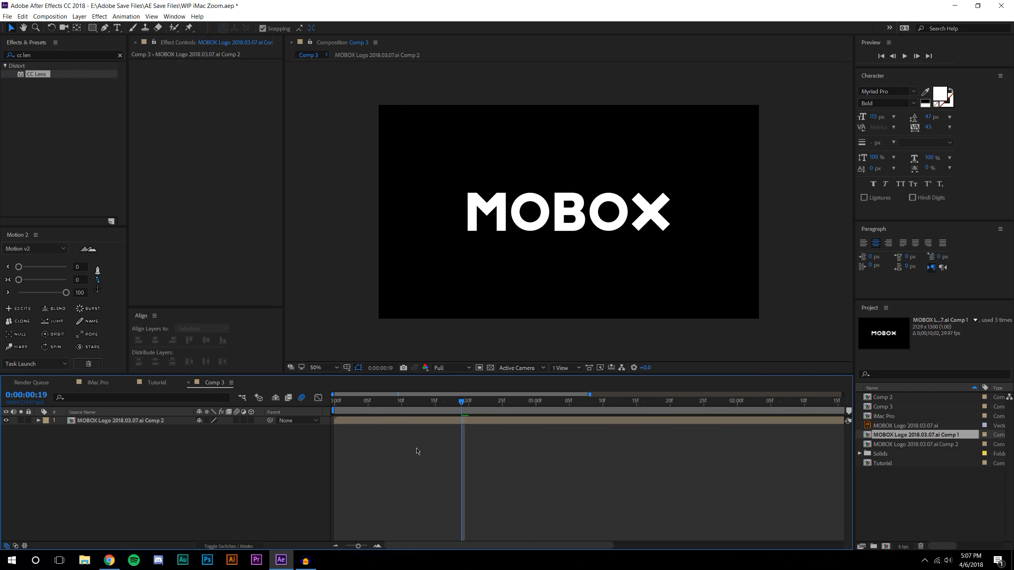
pyautogui.click(80, 16)
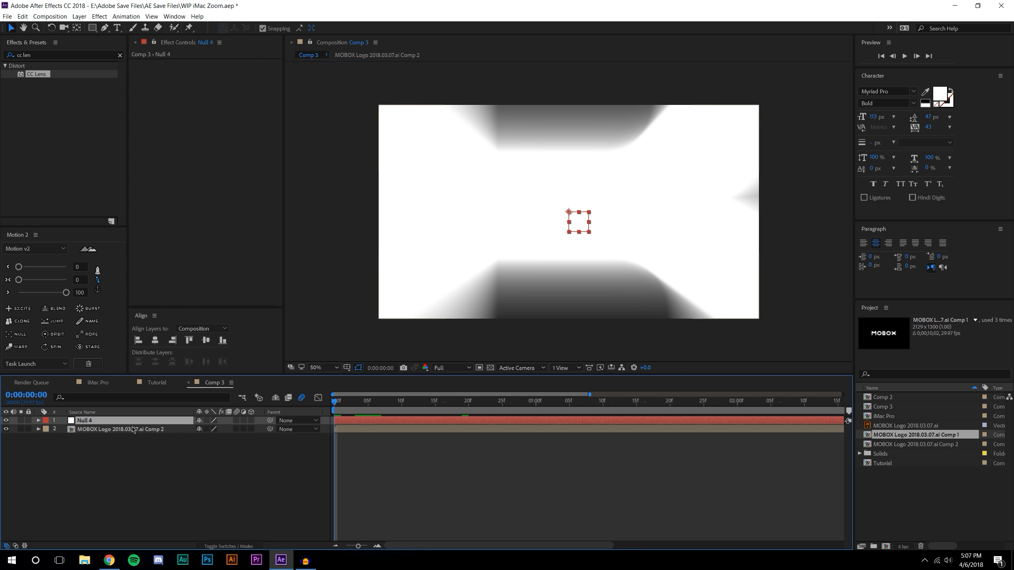
# - Parent the nested logo to Null 4 and keyframe the null's scale from 148% to 100%
pyautogui.click(120, 430)
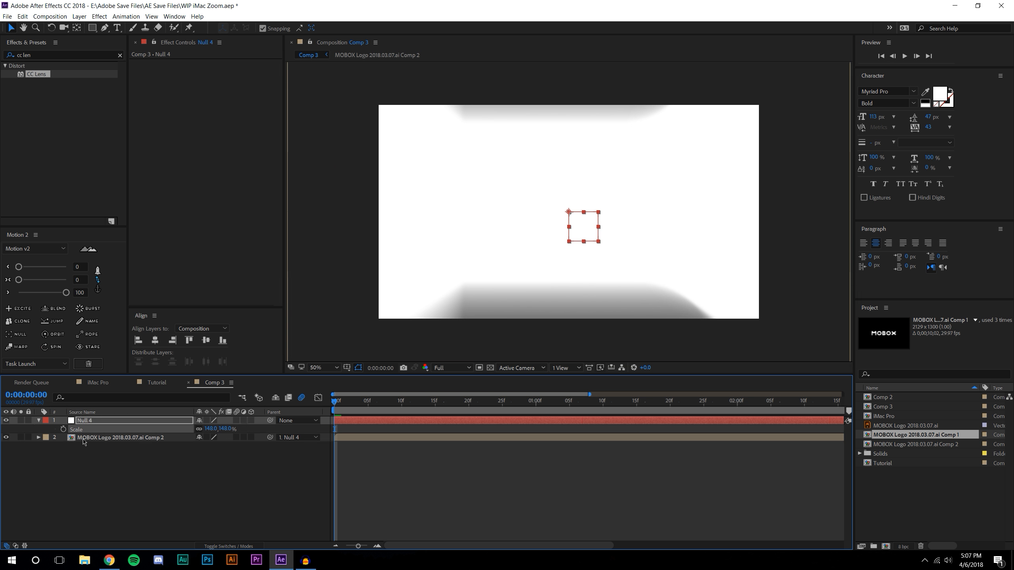
pyautogui.click(529, 401)
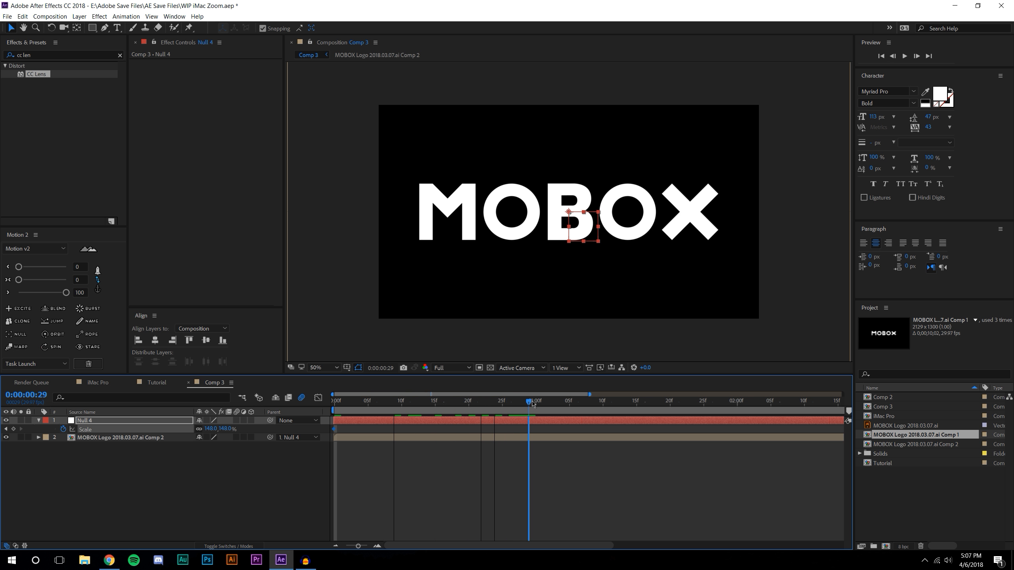
pyautogui.moveTo(532, 401); pyautogui.dragTo(736, 401)
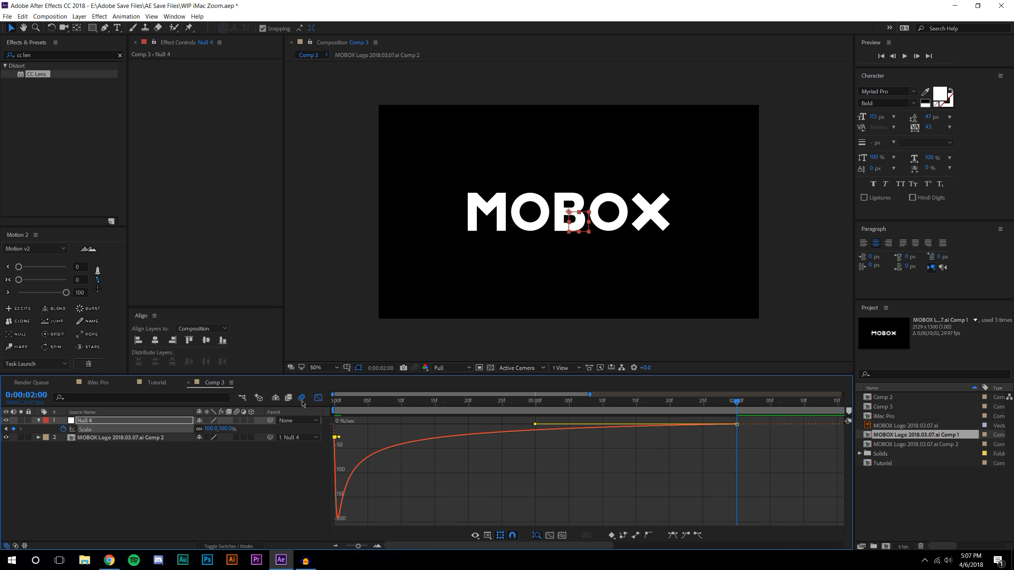
# - Preview the null-driven zoom-in animation from the timeline
pyautogui.click(905, 56)
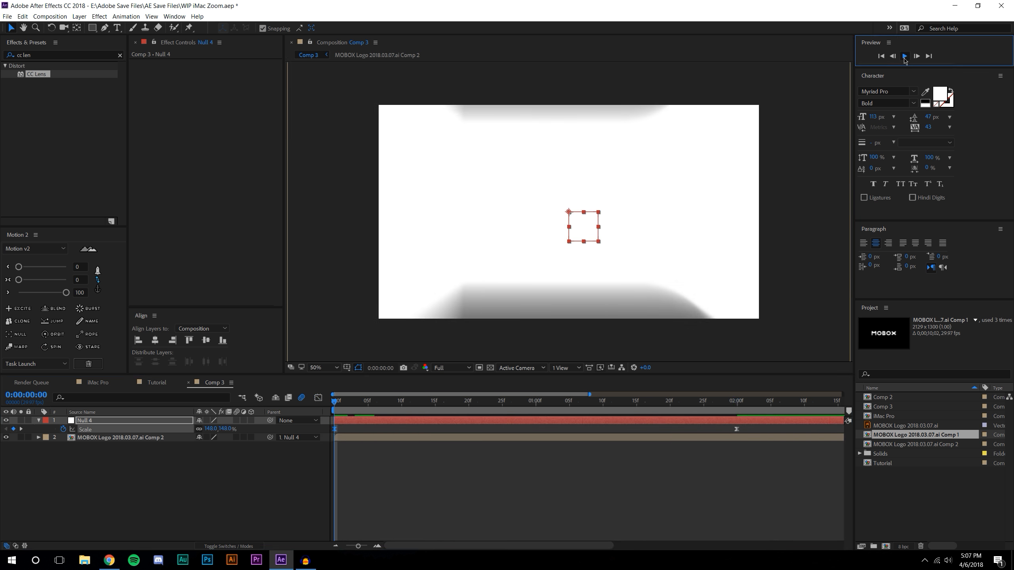
pyautogui.click(904, 56)
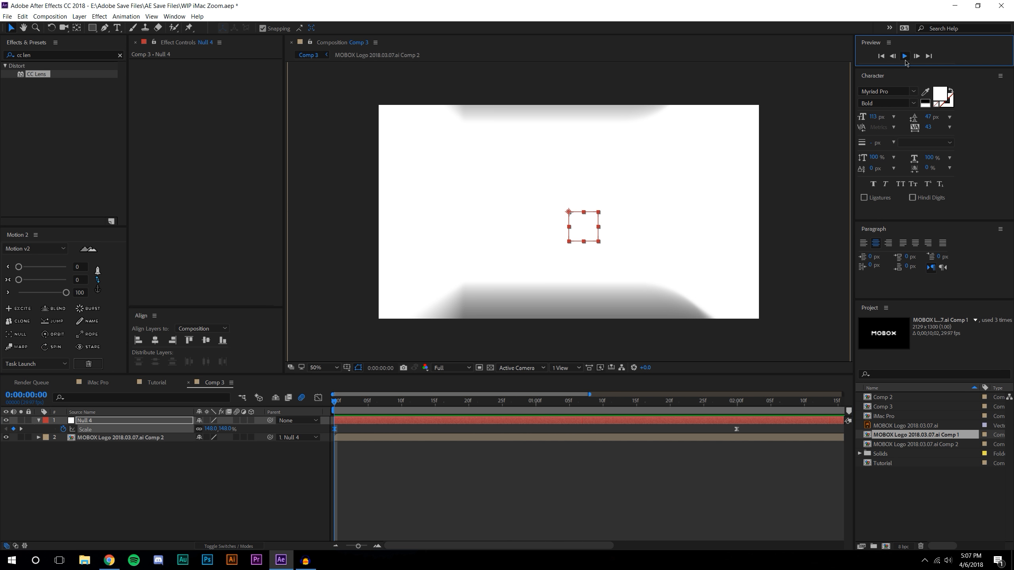
pyautogui.click(904, 55)
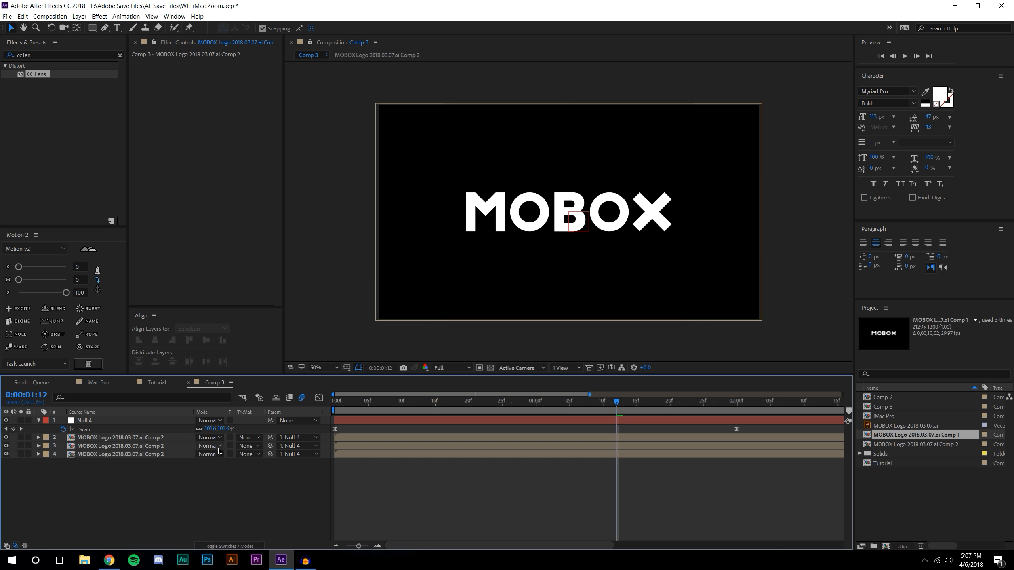
# - Set the two lower MOBOX Logo Comp 2 copies to Add blending mode
pyautogui.click(209, 445)
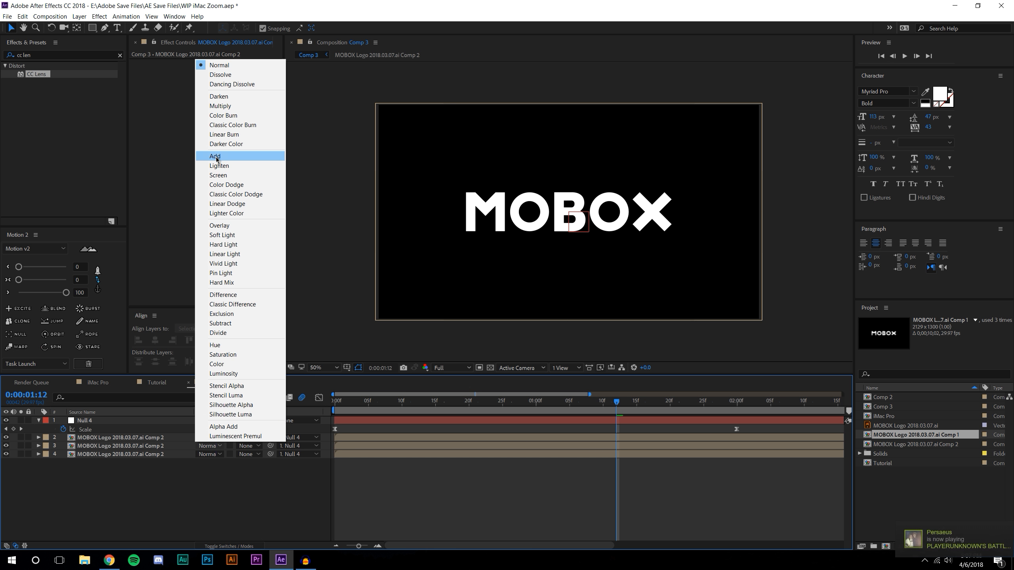
pyautogui.click(216, 156)
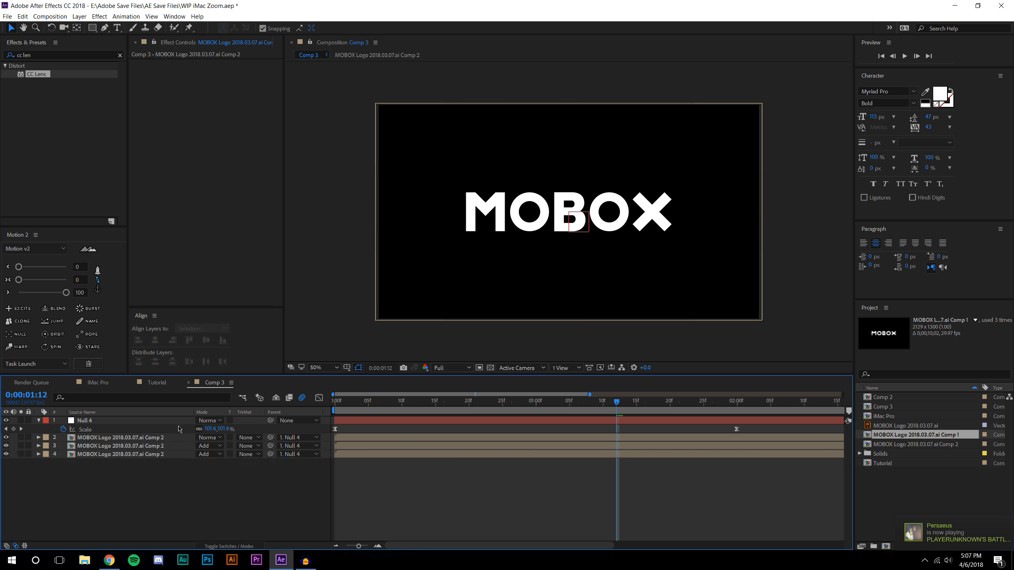
pyautogui.tripleClick(23, 55)
pyautogui.write('split')
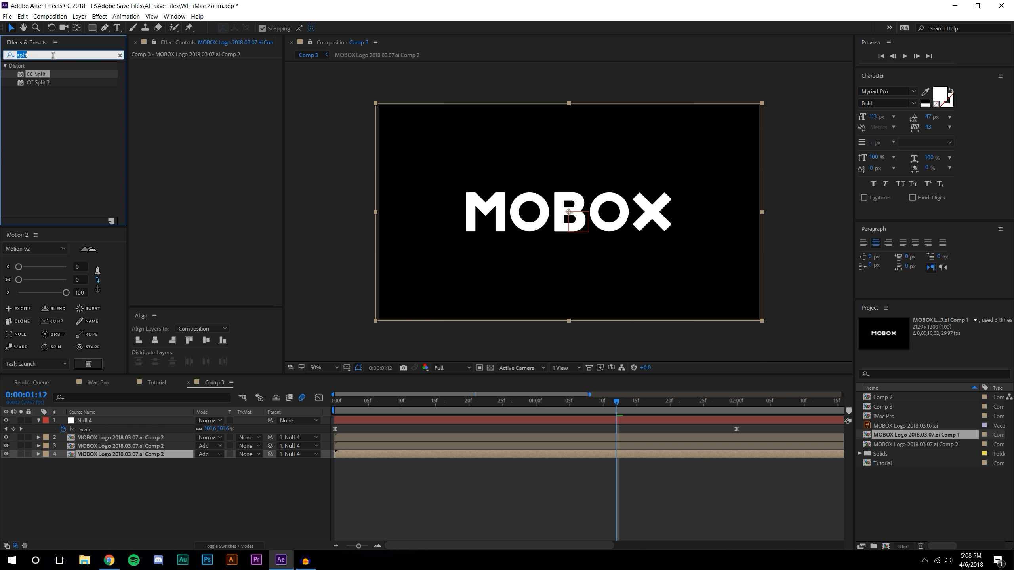
# - Apply Set Channels to the middle logo copy with Green and Blue turned off, leaving only red
pyautogui.write('set chann')
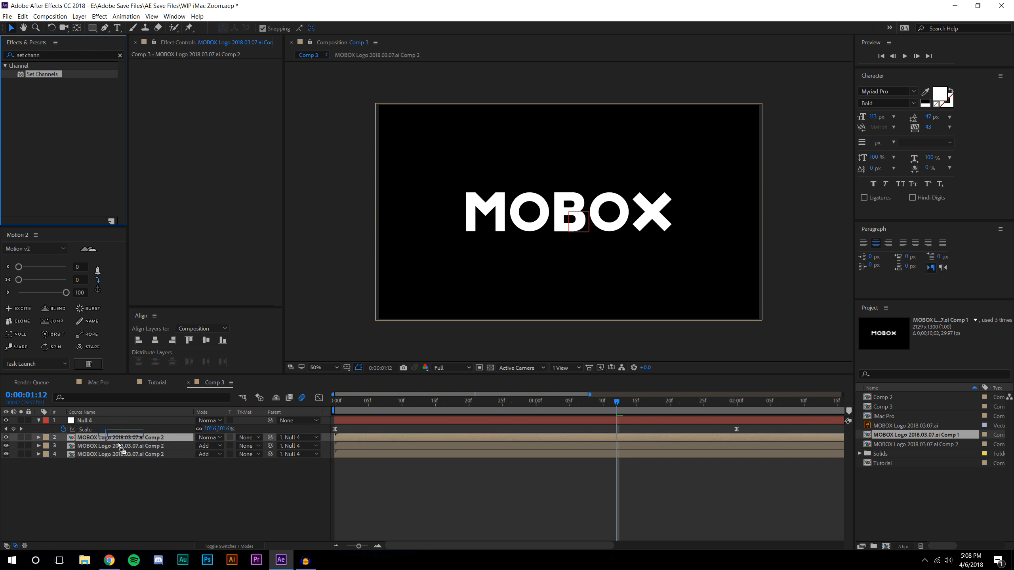
pyautogui.click(119, 455)
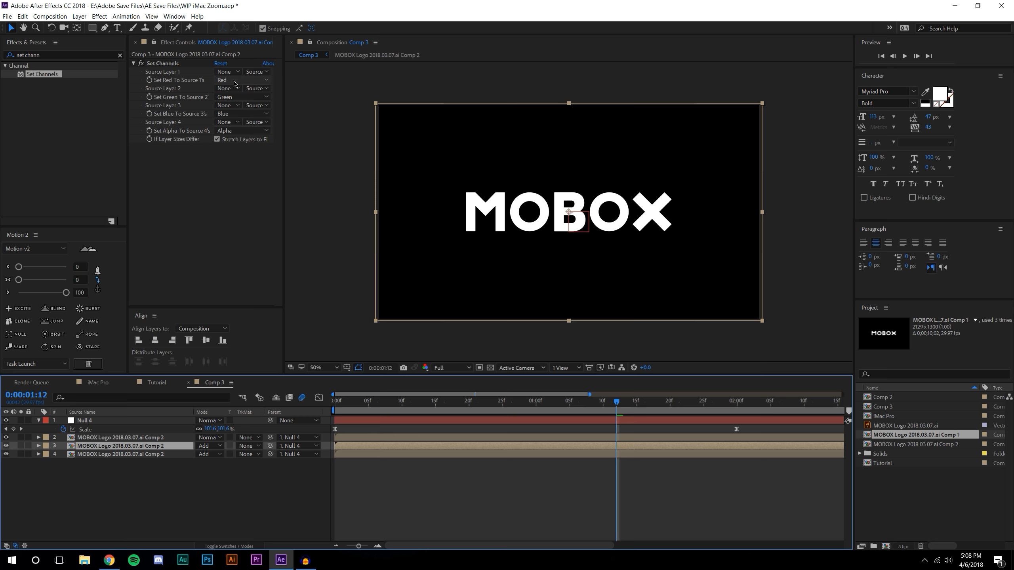
pyautogui.click(241, 97)
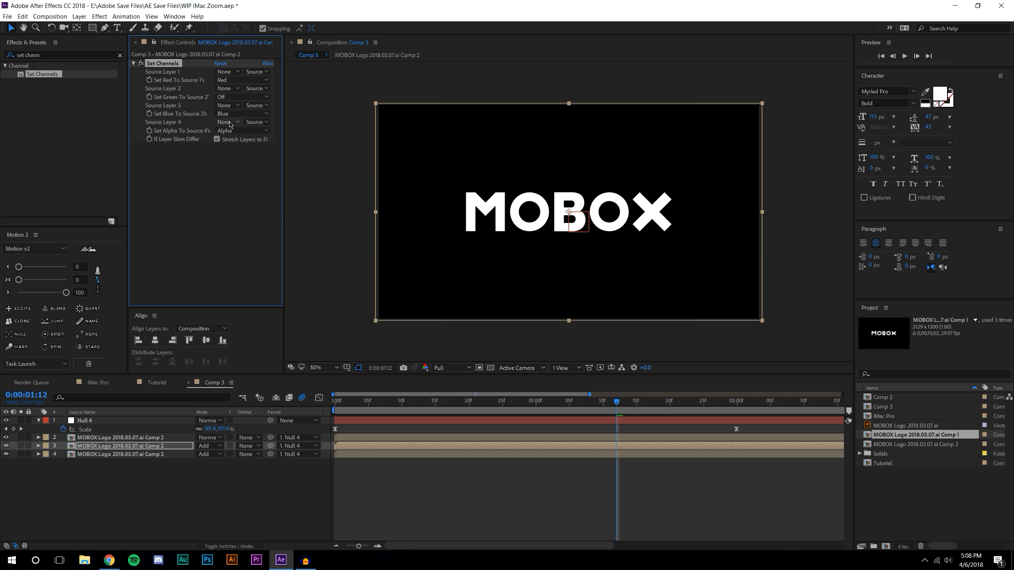
pyautogui.click(243, 114)
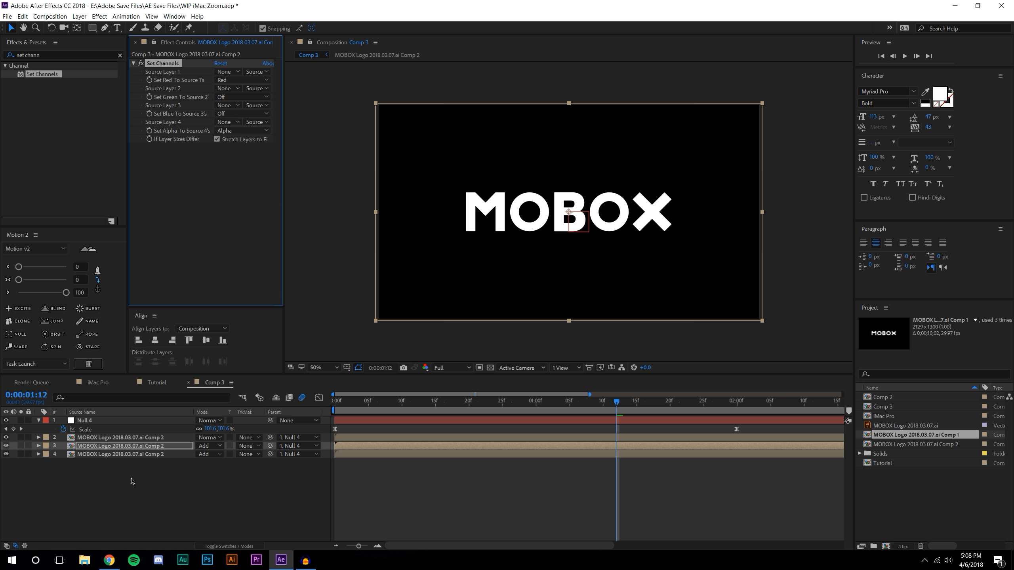
# - Apply Set Channels to the bottom logo copy and turn off its green channel
pyautogui.click(243, 80)
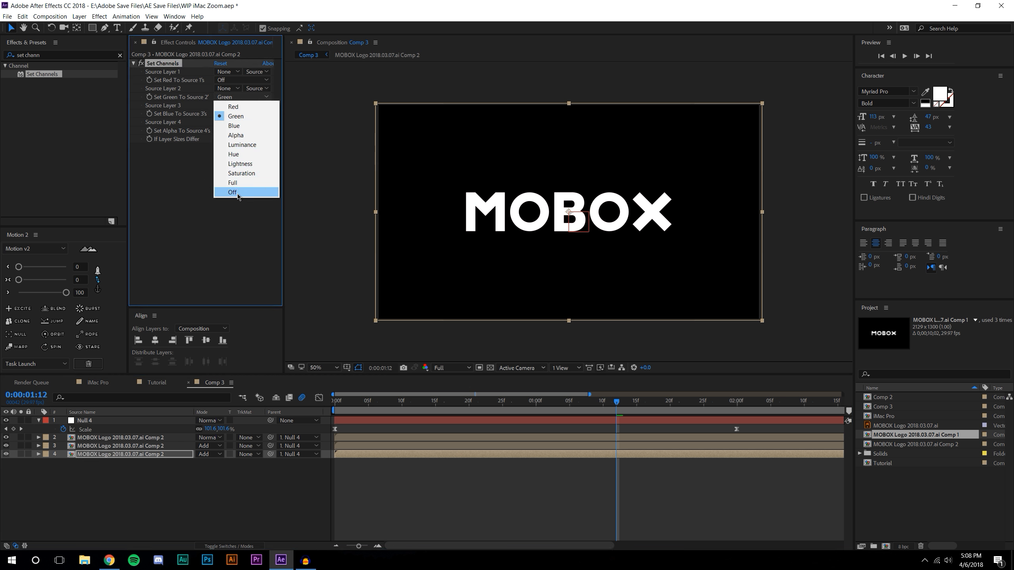
pyautogui.click(232, 193)
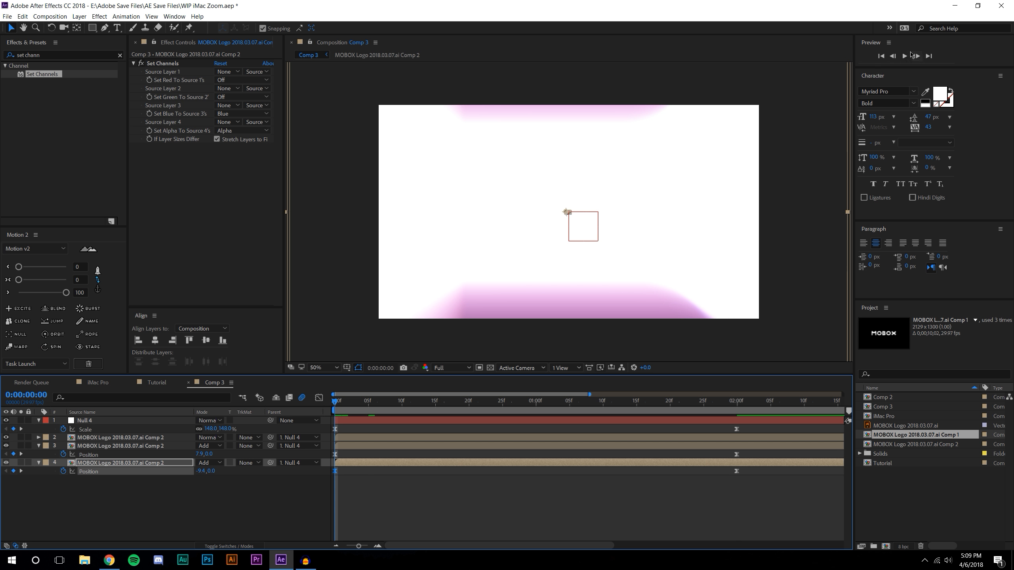
pyautogui.click(603, 400)
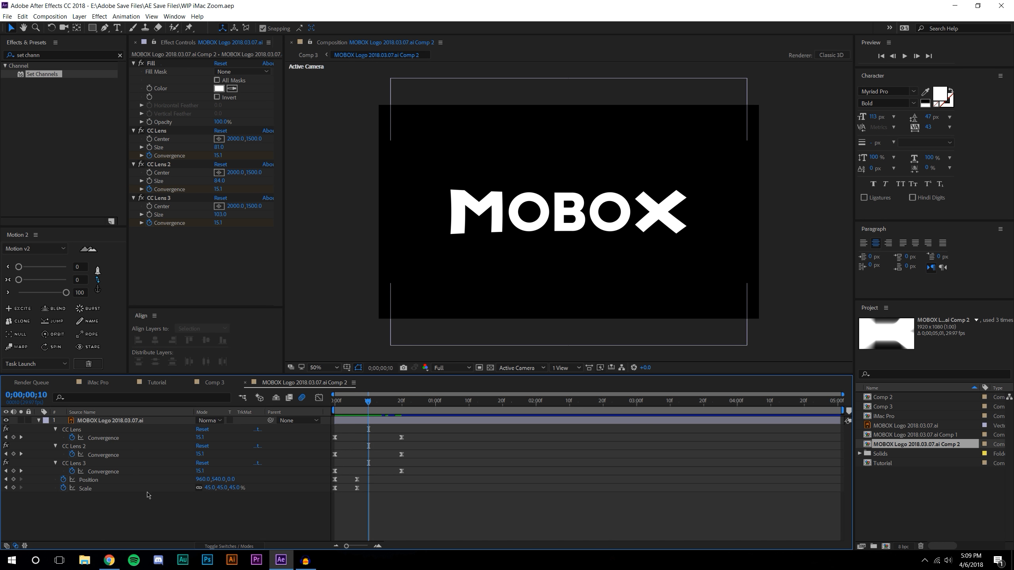
pyautogui.moveTo(176, 458)
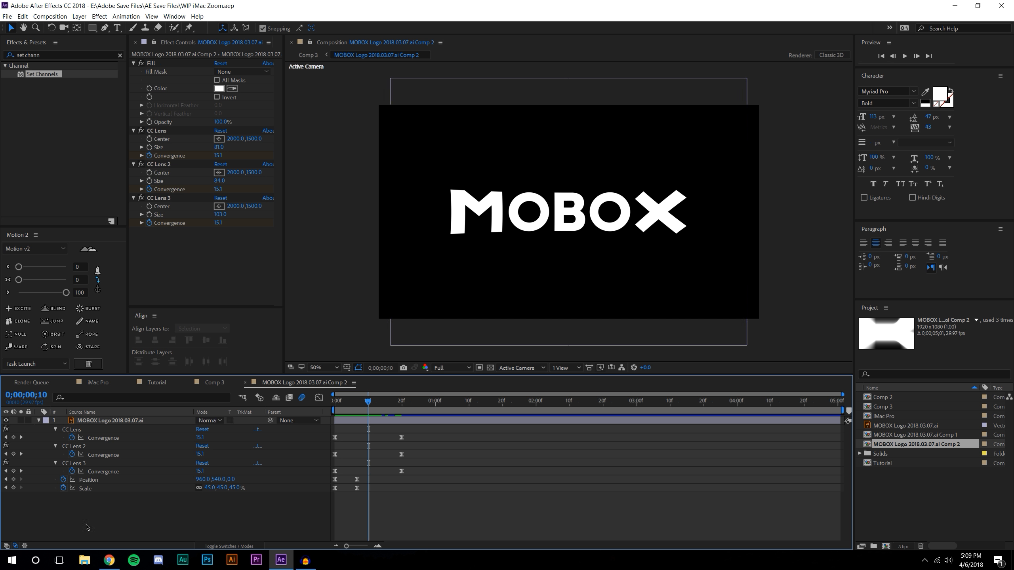
pyautogui.moveTo(162, 501)
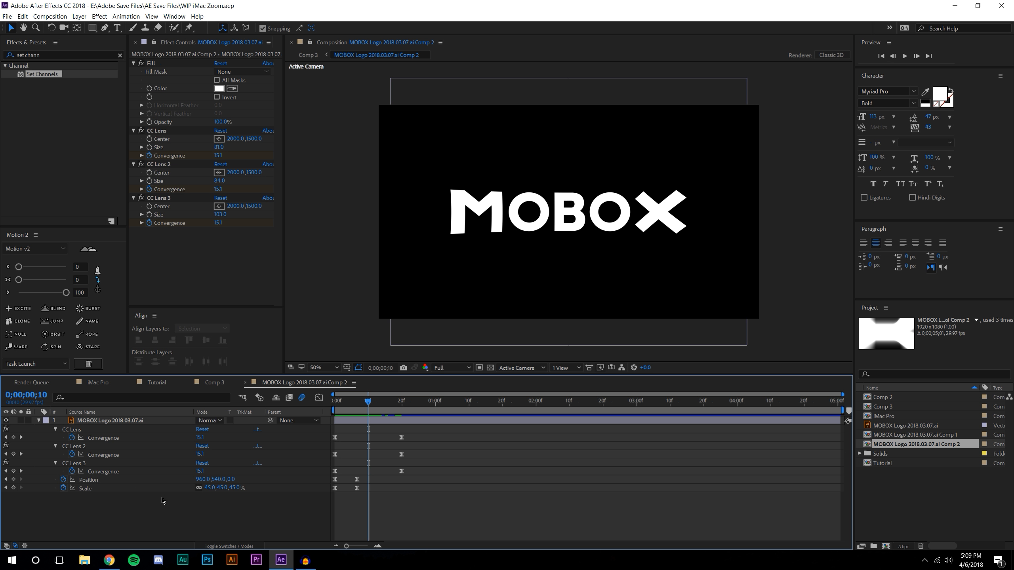
pyautogui.moveTo(381, 385)
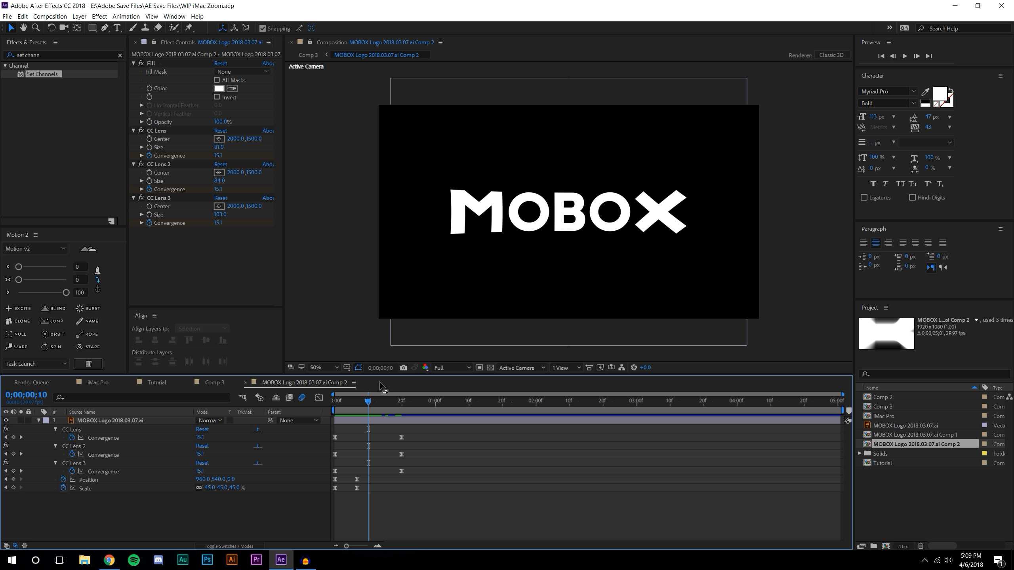
pyautogui.moveTo(384, 412)
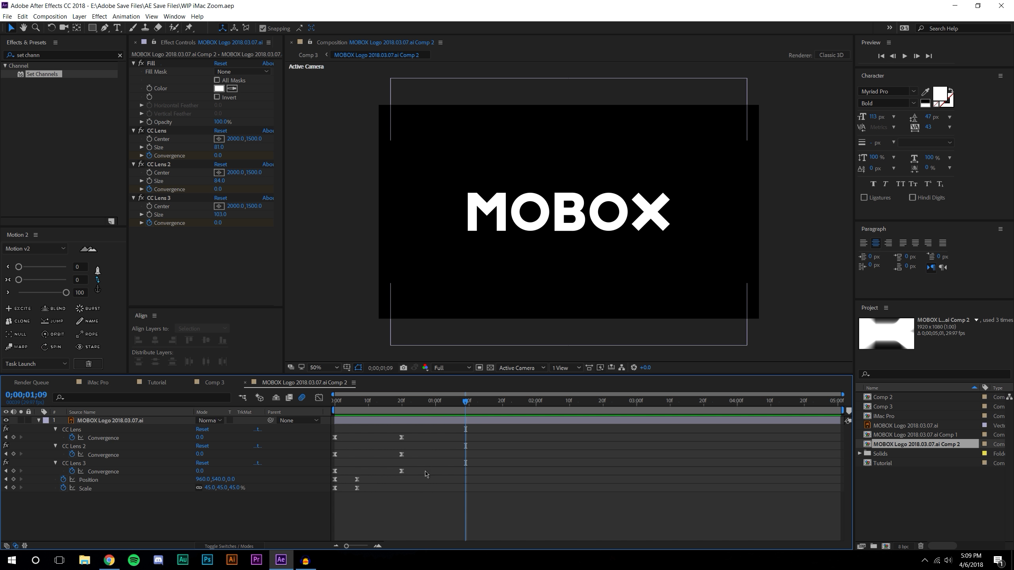
pyautogui.click(213, 382)
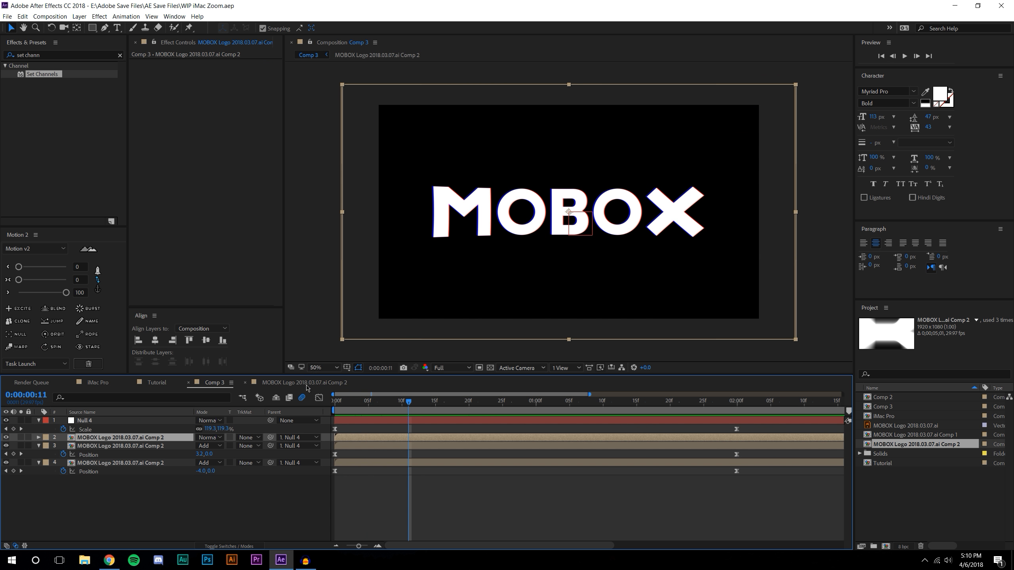
# - Create a new adjustment layer over the intro in Comp 3
pyautogui.click(81, 16)
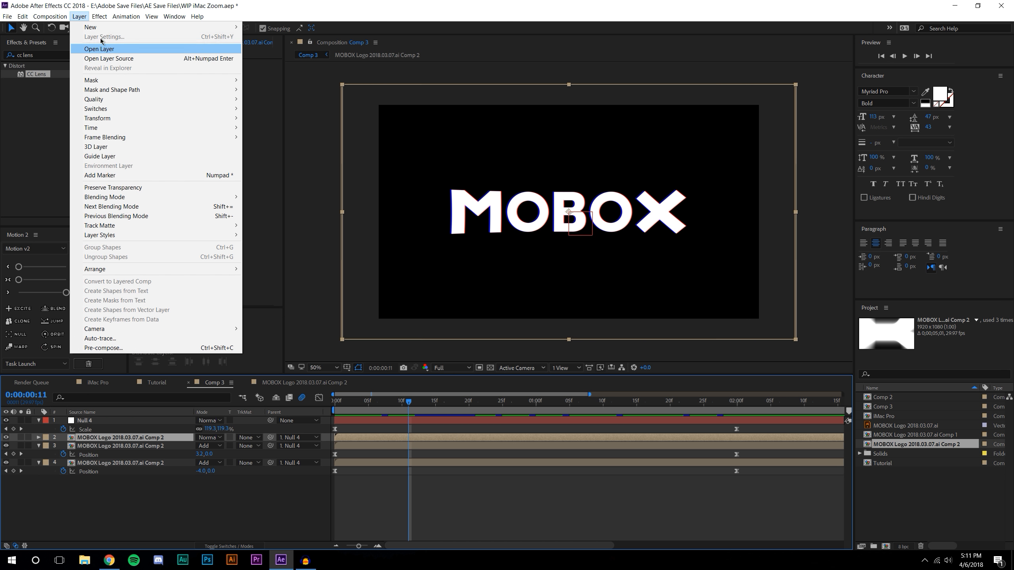
pyautogui.moveTo(92, 27)
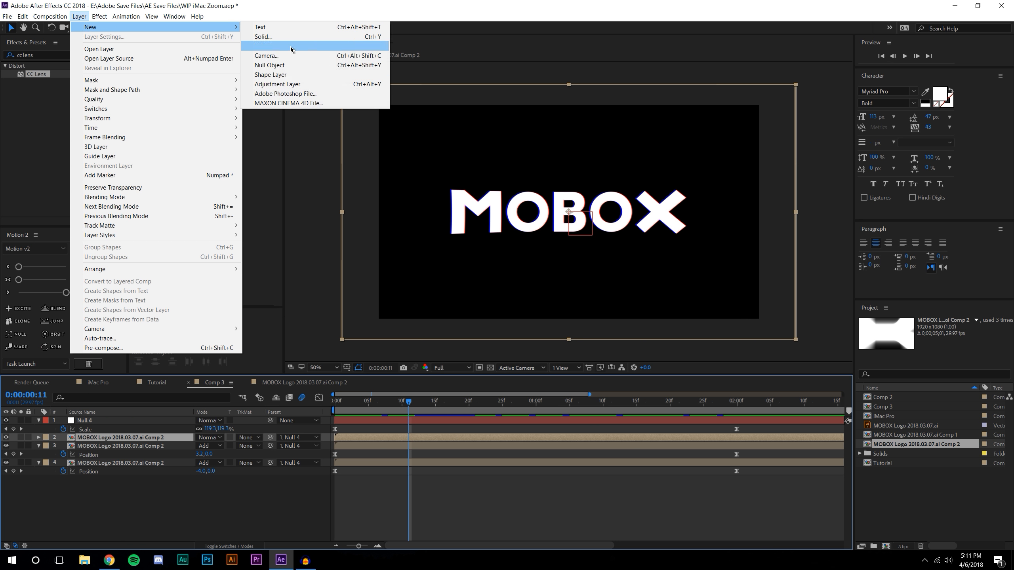
pyautogui.click(278, 84)
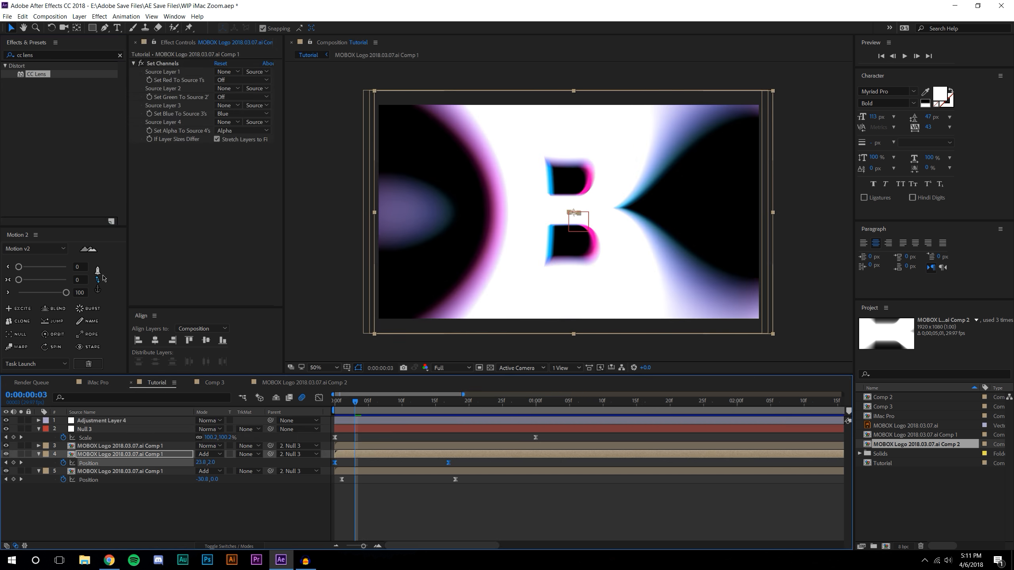
pyautogui.click(101, 420)
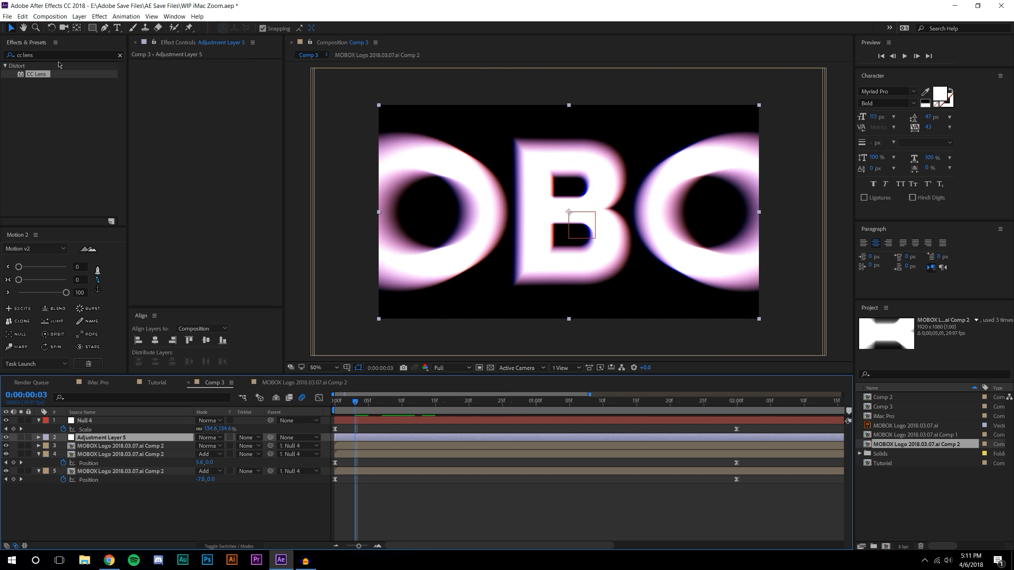
# - Apply Color Balance (HLS) with Hue shifted to −38.7° and preview the tinted intro
pyautogui.write('color bal')
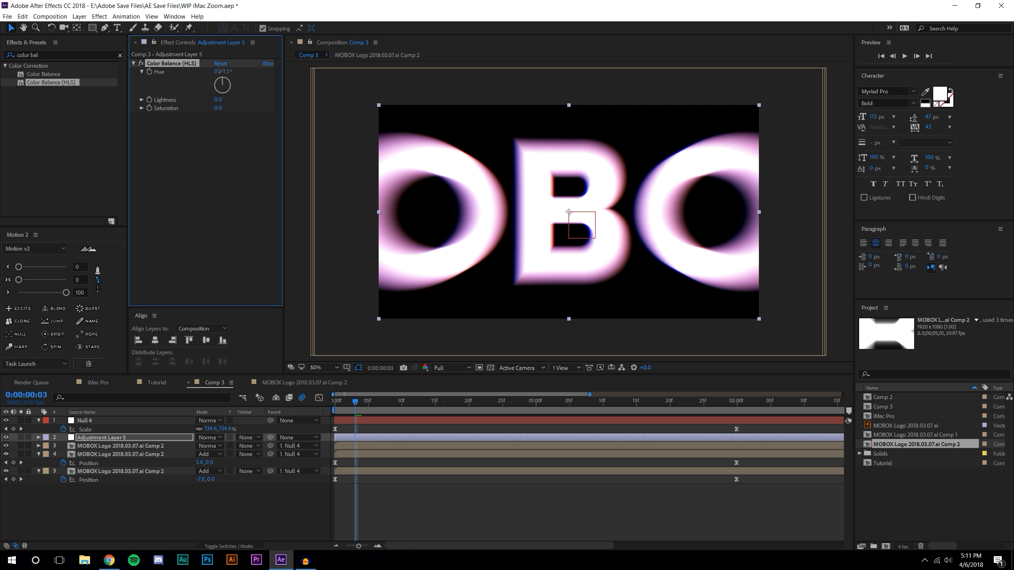
pyautogui.moveTo(227, 81); pyautogui.dragTo(217, 87)
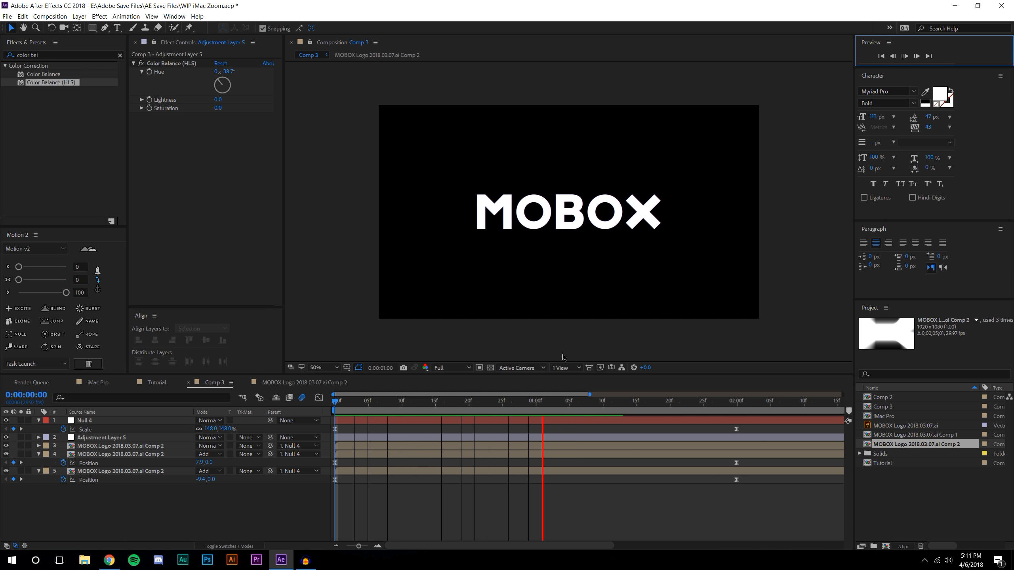
pyautogui.click(905, 55)
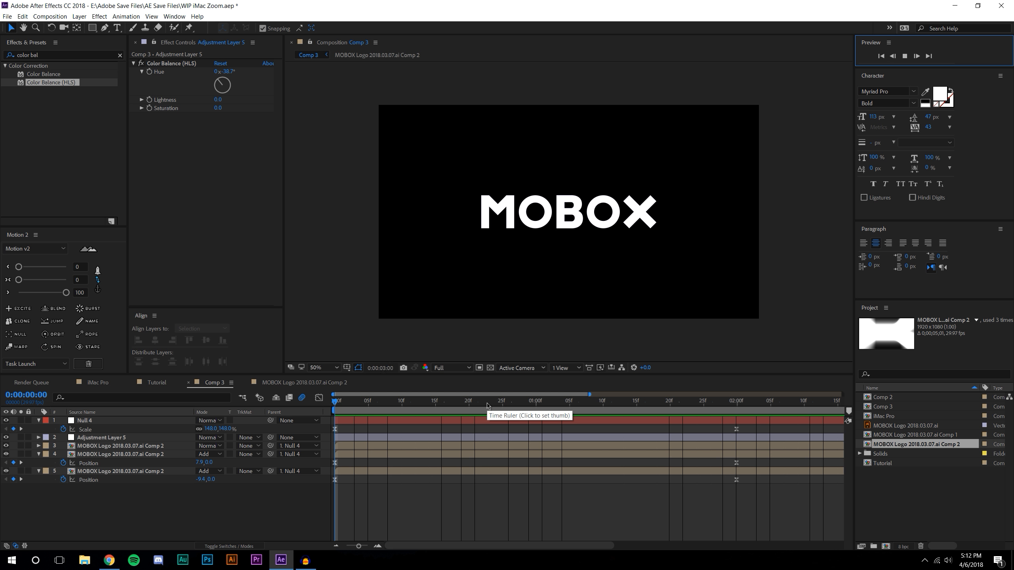